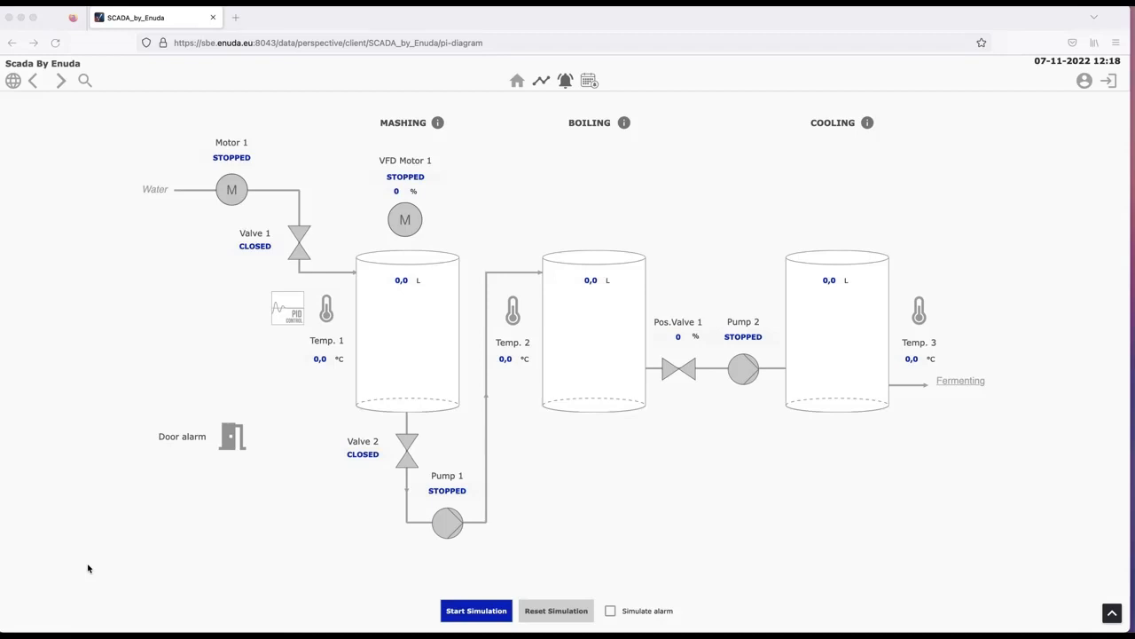
{"action": "mouse_move", "coordinate": [113, 568]}
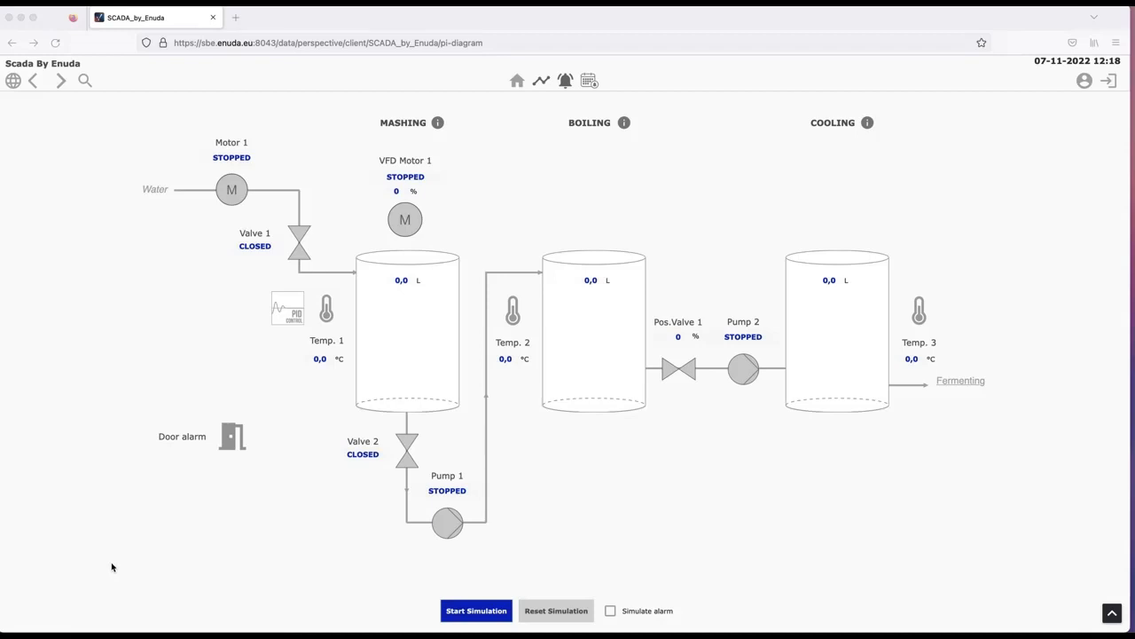
{"action": "mouse_move", "coordinate": [953, 522]}
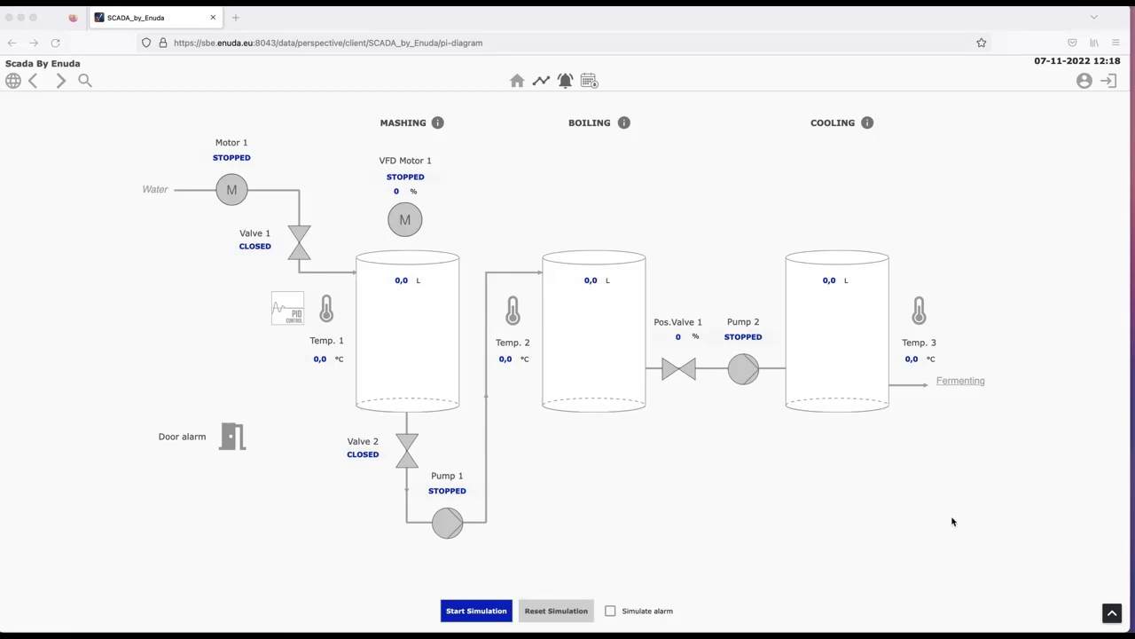
{"action": "mouse_move", "coordinate": [1057, 575]}
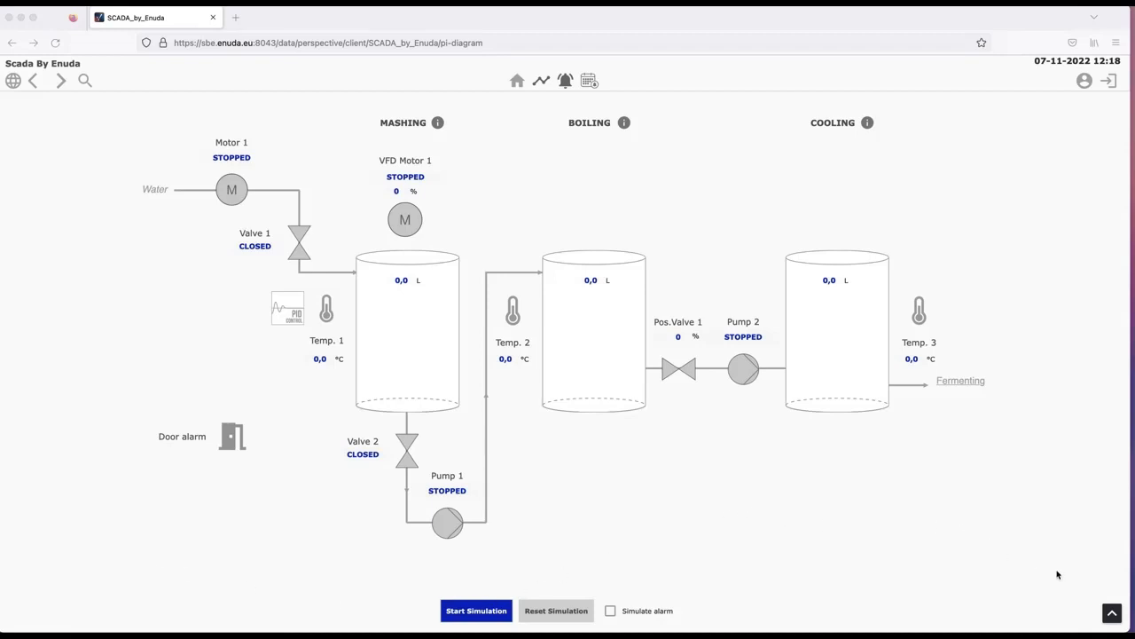
{"action": "mouse_move", "coordinate": [1093, 575]}
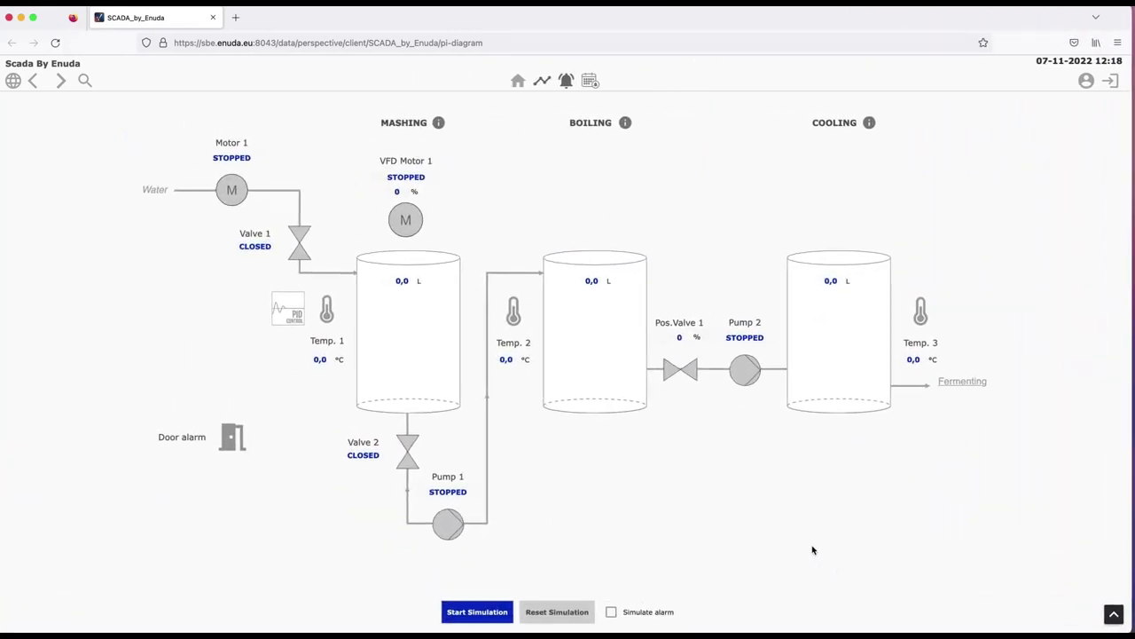
Step: Start the brewing simulation so the mashing tank fills with 100 L
{"action": "left_click", "coordinate": [476, 612]}
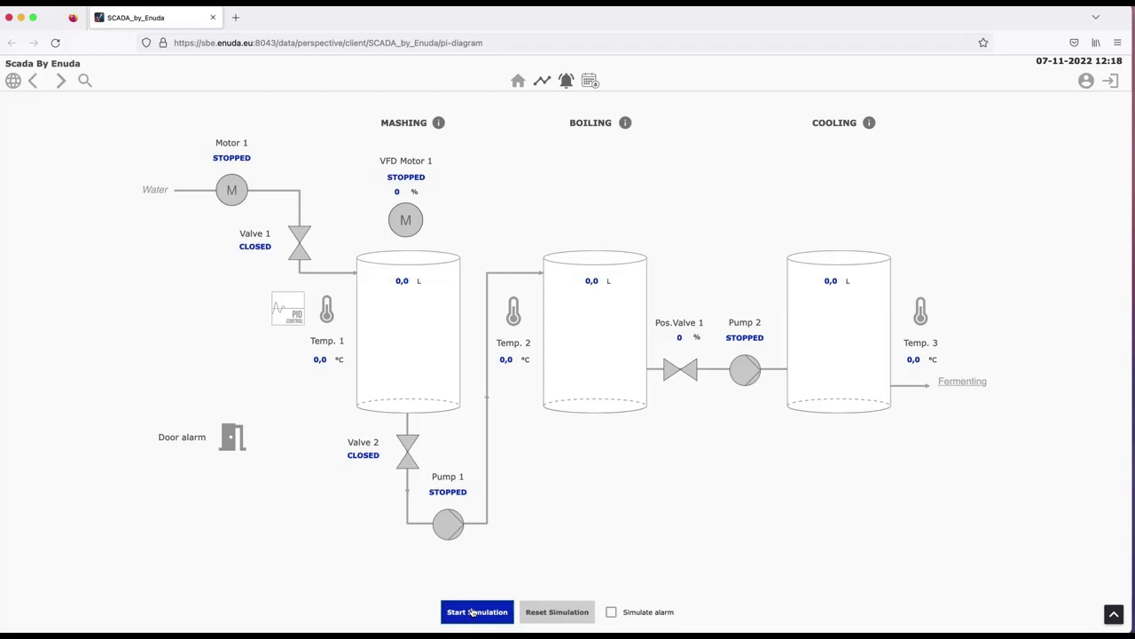
{"action": "left_click", "coordinate": [477, 611]}
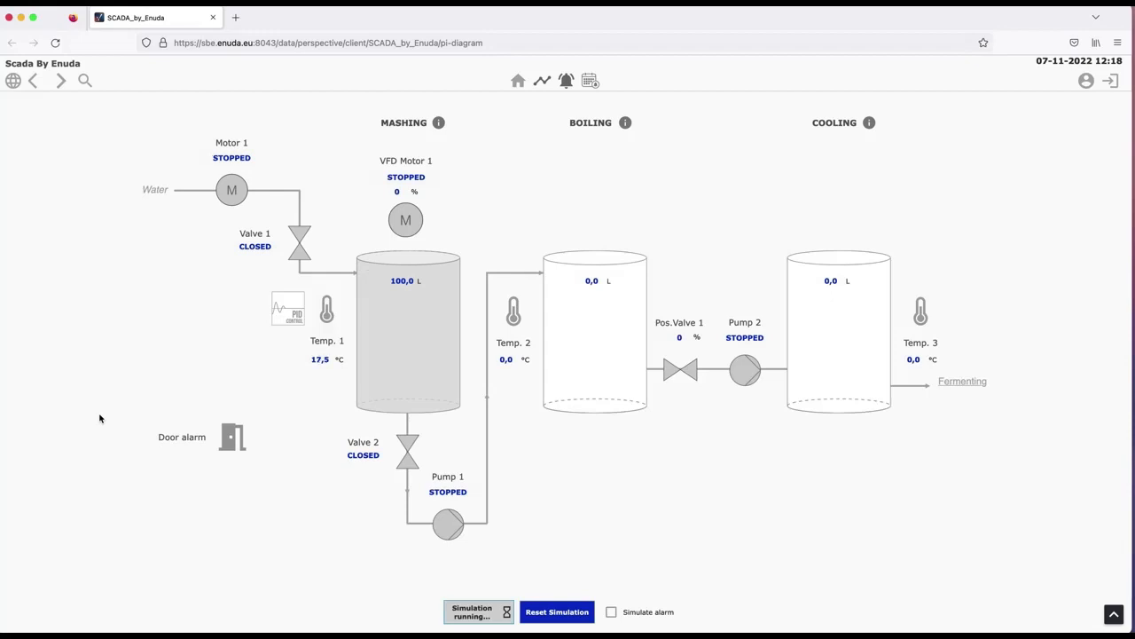
{"action": "mouse_move", "coordinate": [149, 500]}
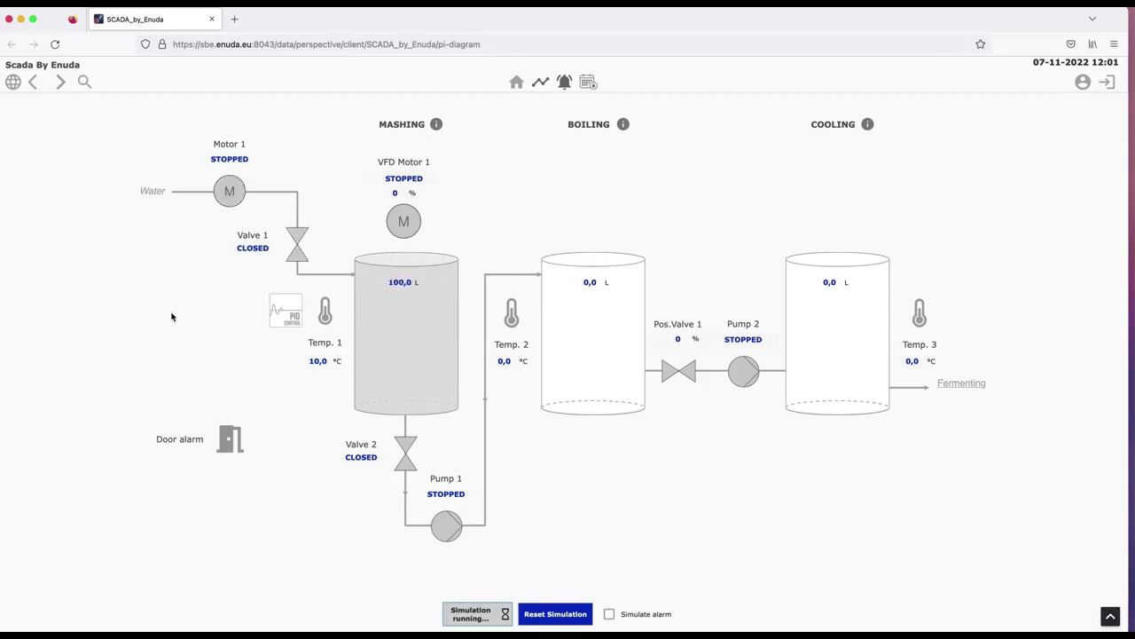
{"action": "mouse_move", "coordinate": [205, 285]}
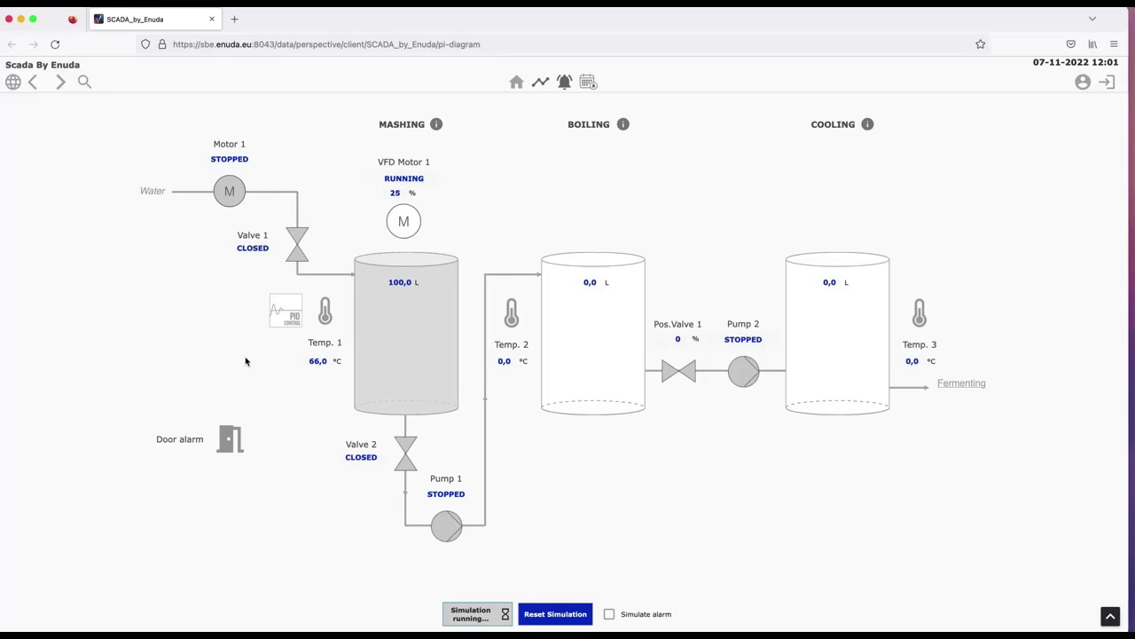
{"action": "mouse_move", "coordinate": [204, 381]}
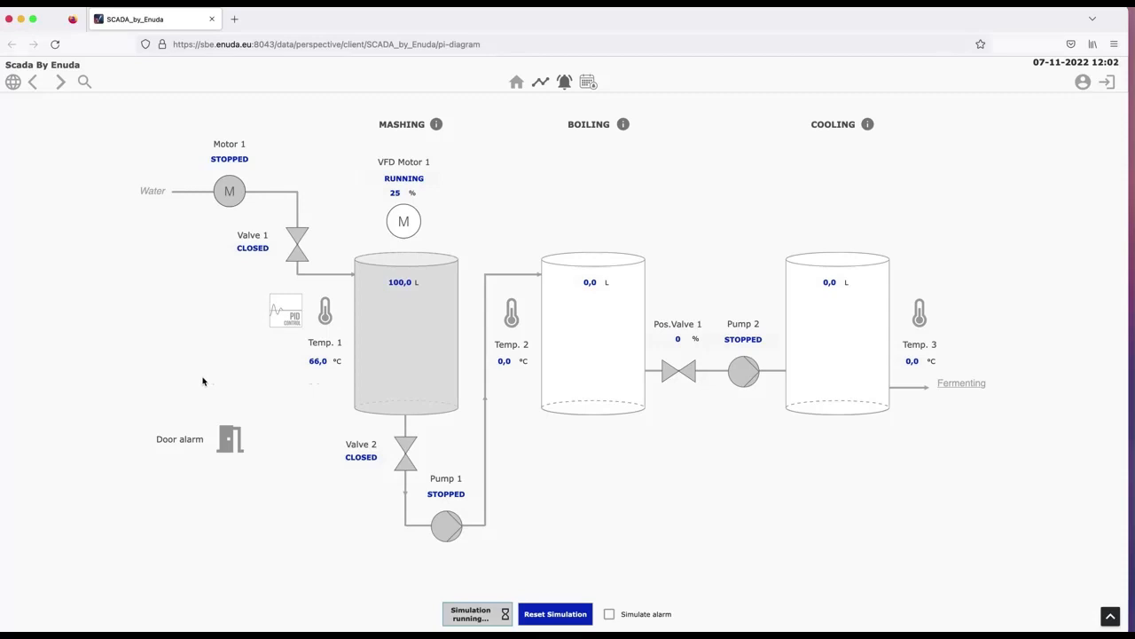
{"action": "mouse_move", "coordinate": [196, 345]}
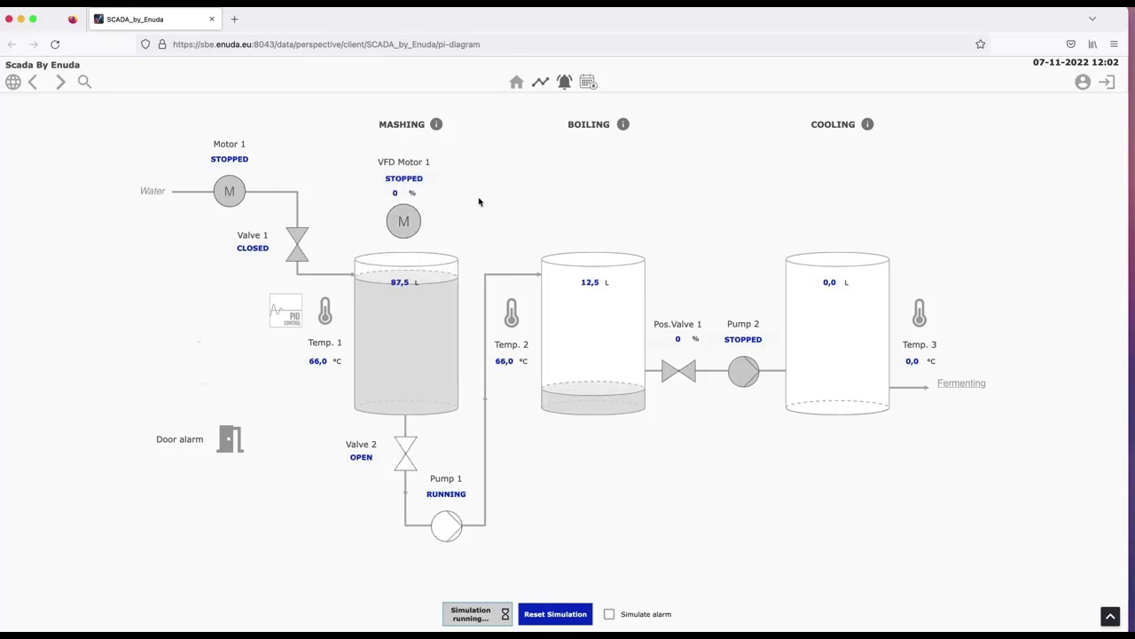
{"action": "mouse_move", "coordinate": [475, 215]}
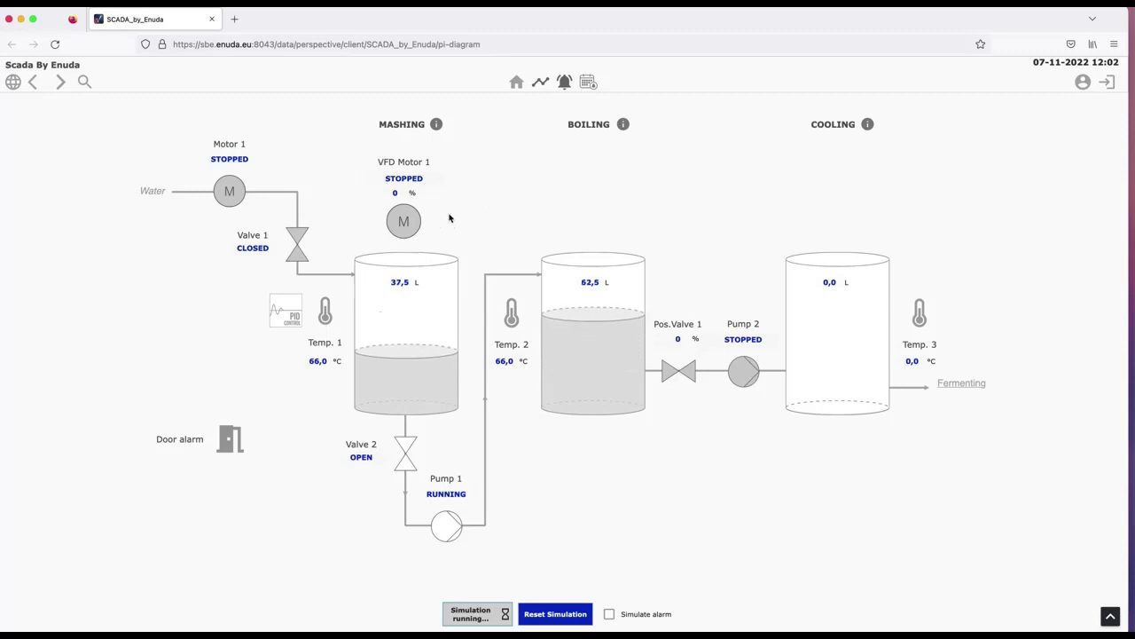
{"action": "mouse_move", "coordinate": [437, 232]}
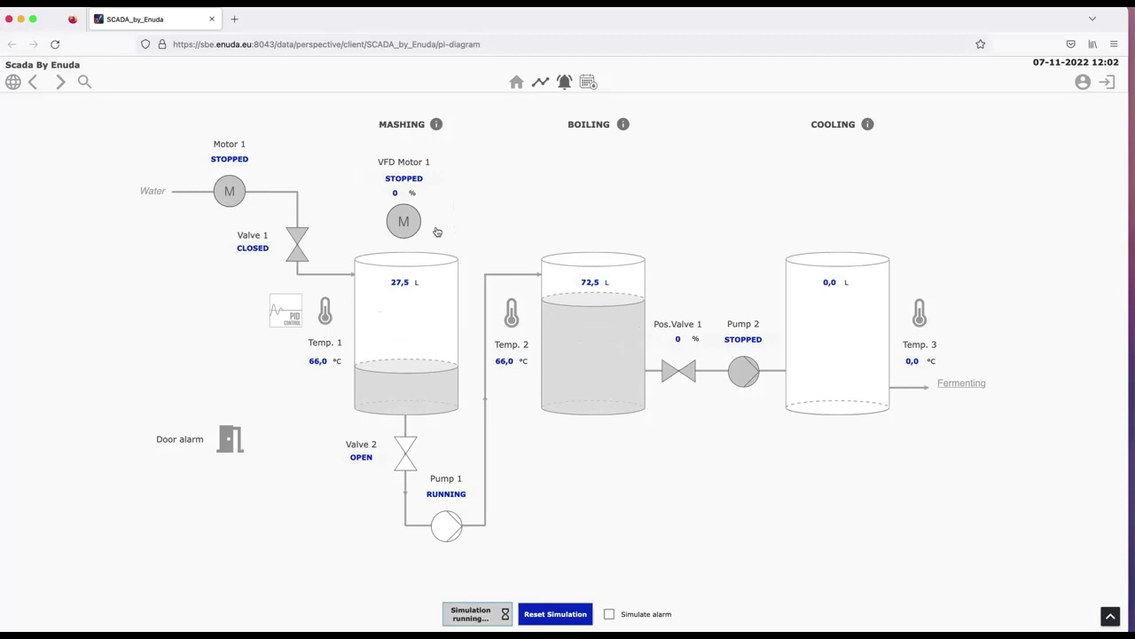
Step: Open the VFD Motor 1 faceplate, then open and close the Pump 1 faceplate
{"action": "left_click", "coordinate": [403, 221]}
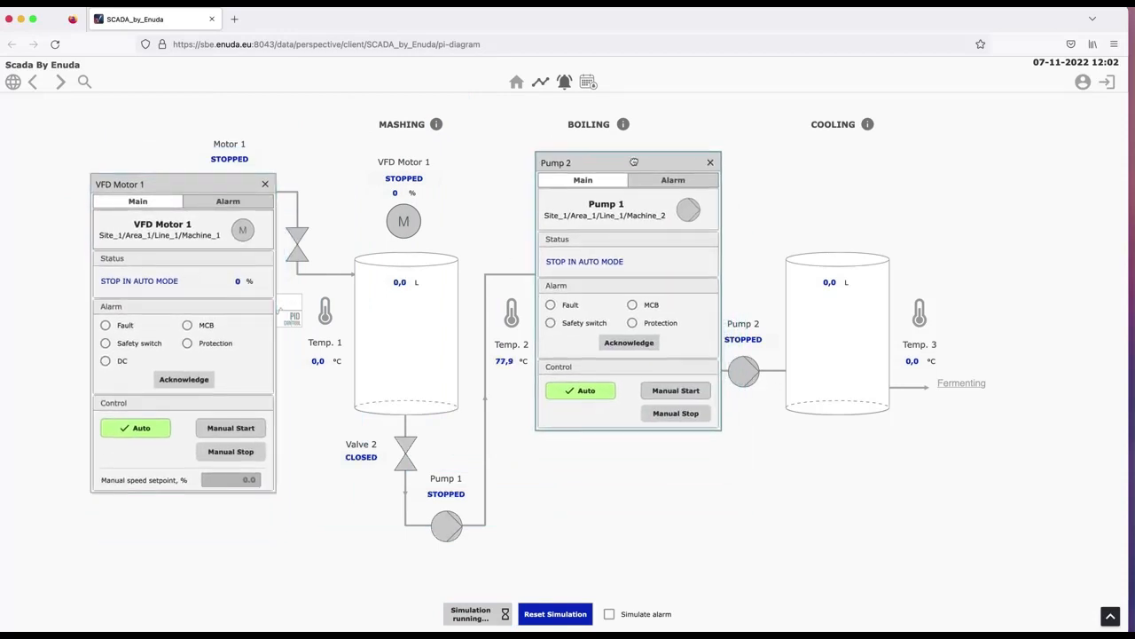
{"action": "left_click", "coordinate": [445, 525]}
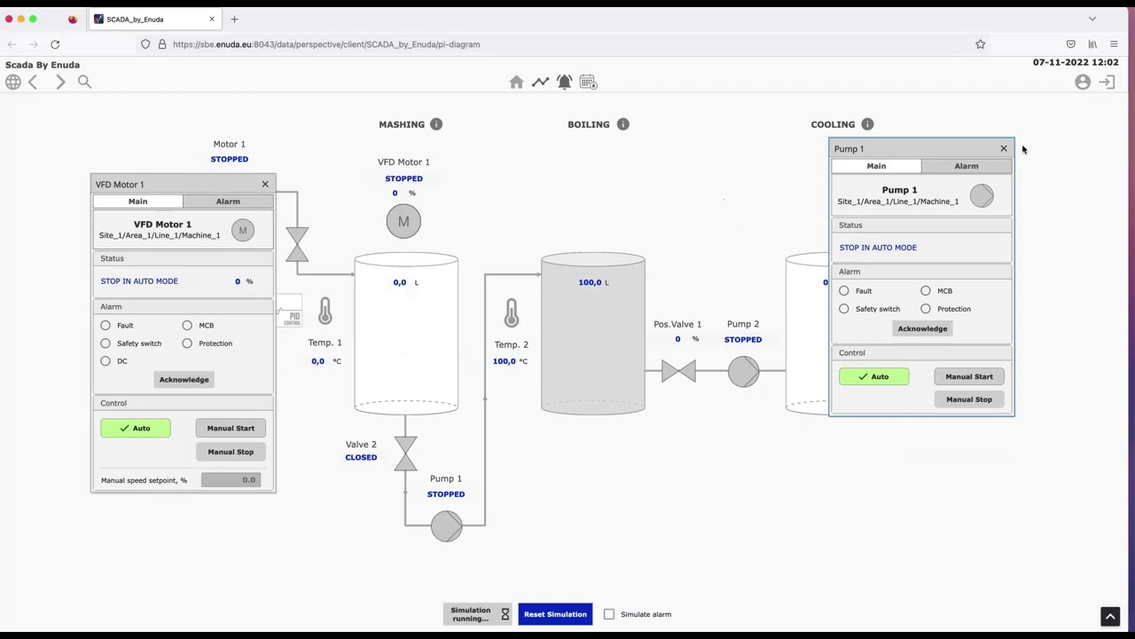
{"action": "left_click", "coordinate": [1004, 148]}
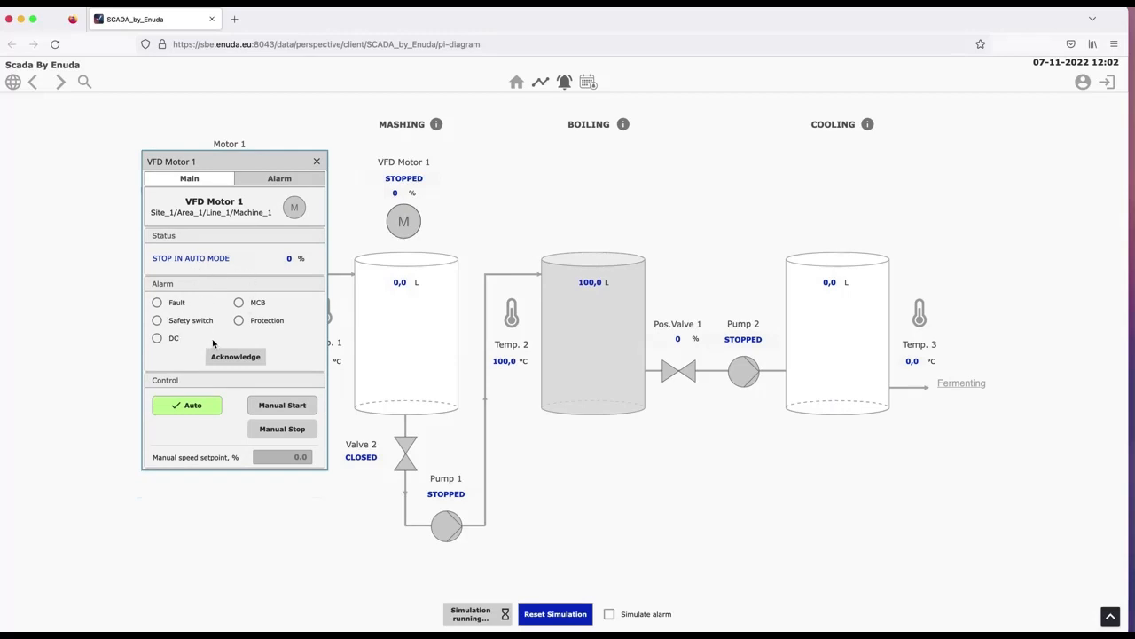
{"action": "mouse_move", "coordinate": [269, 344]}
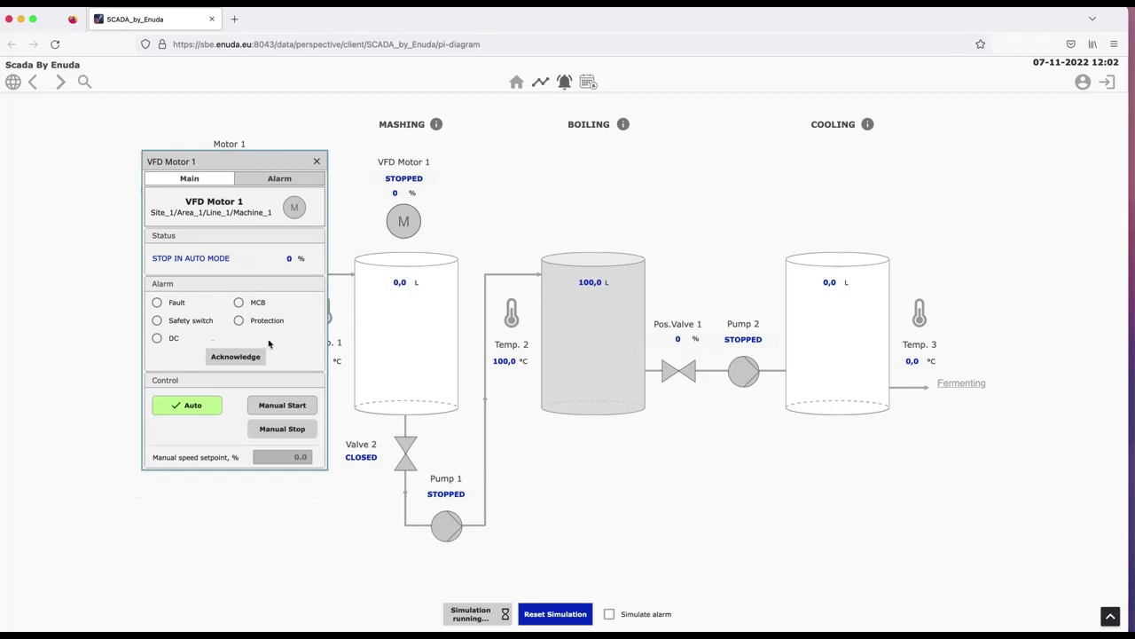
{"action": "mouse_move", "coordinate": [286, 346]}
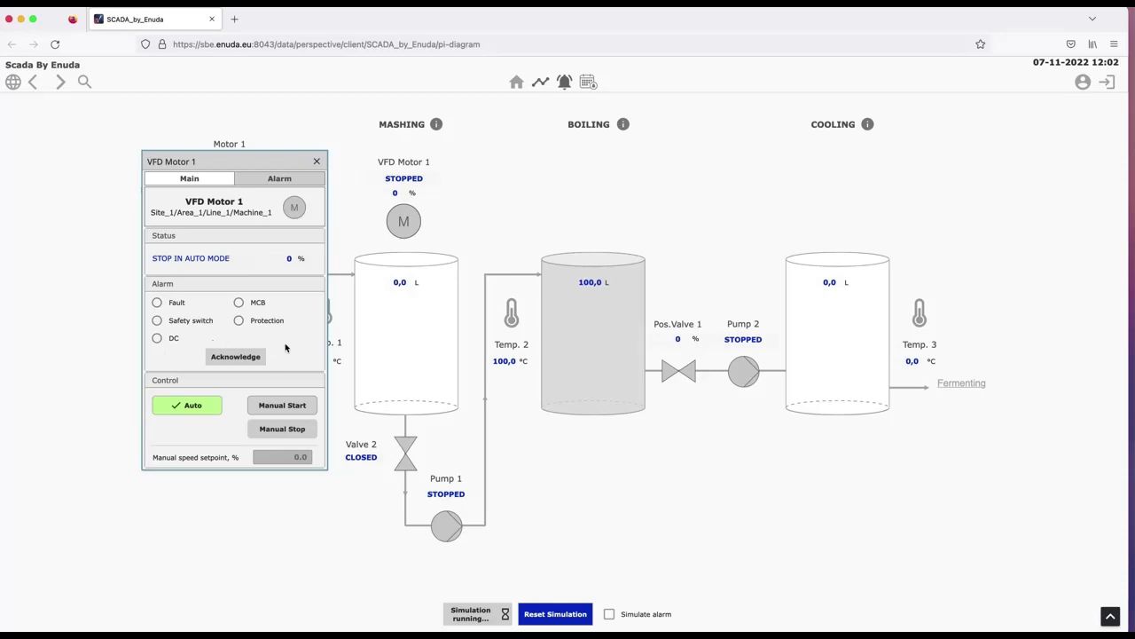
{"action": "mouse_move", "coordinate": [286, 346]}
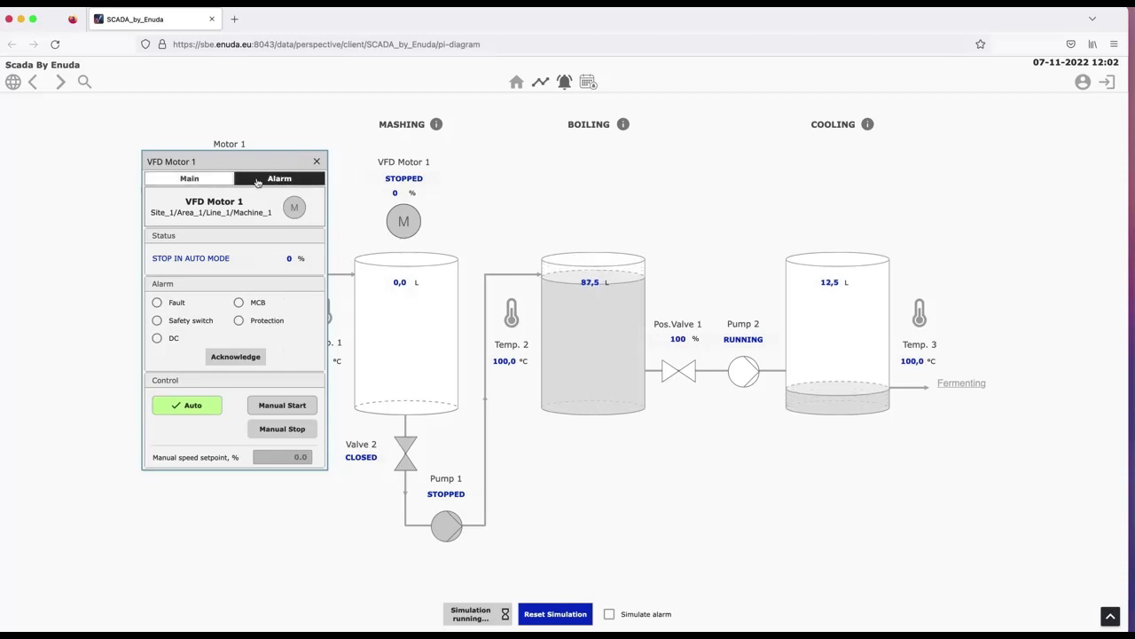
Step: Switch the VFD Motor 1 faceplate to its Alarm tab, then back to Main
{"action": "left_click", "coordinate": [189, 179]}
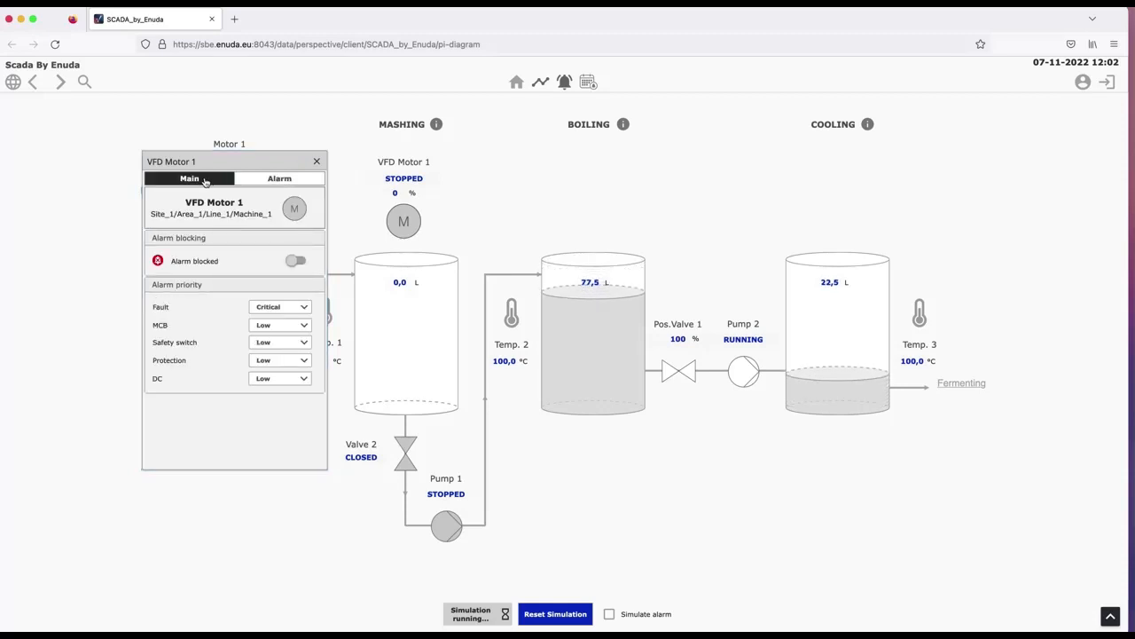
{"action": "left_click", "coordinate": [189, 178]}
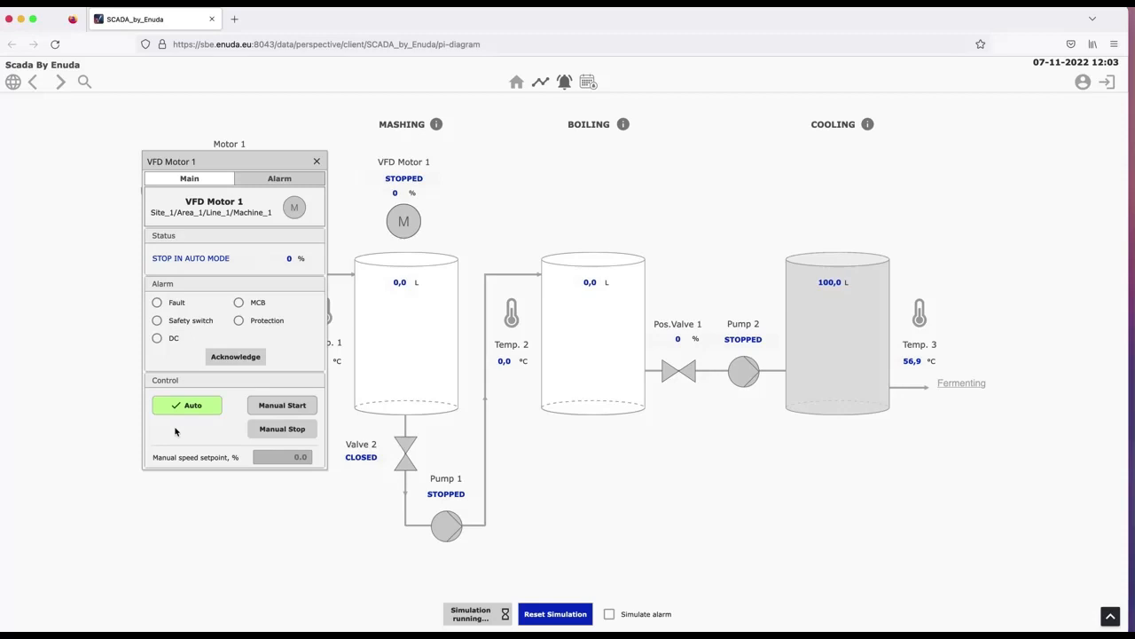
{"action": "mouse_move", "coordinate": [225, 427]}
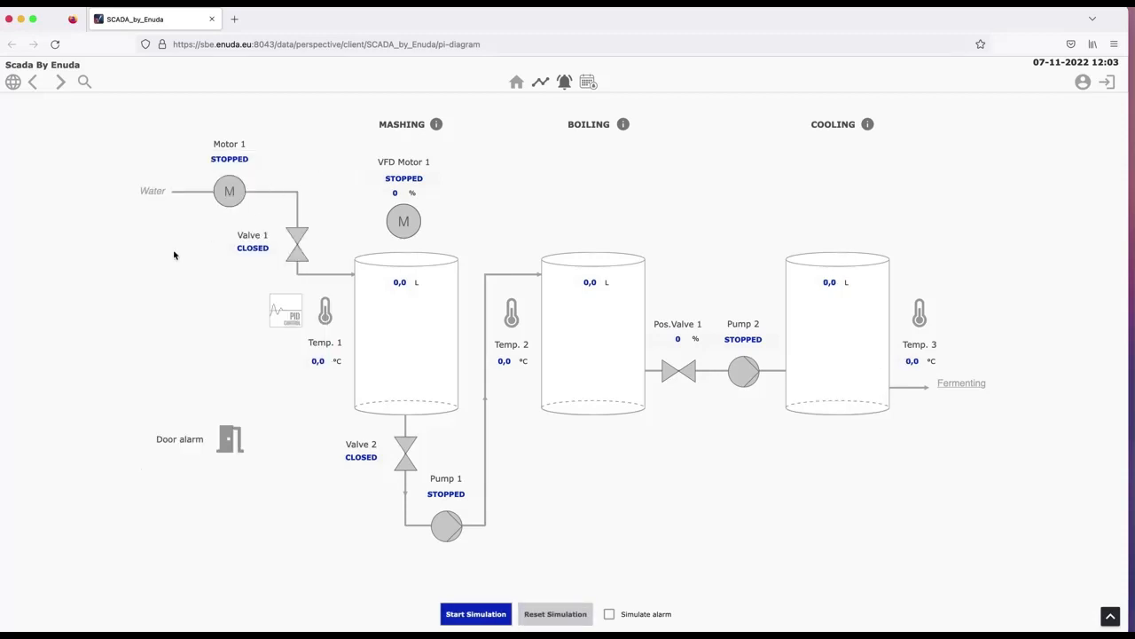
{"action": "mouse_move", "coordinate": [128, 297]}
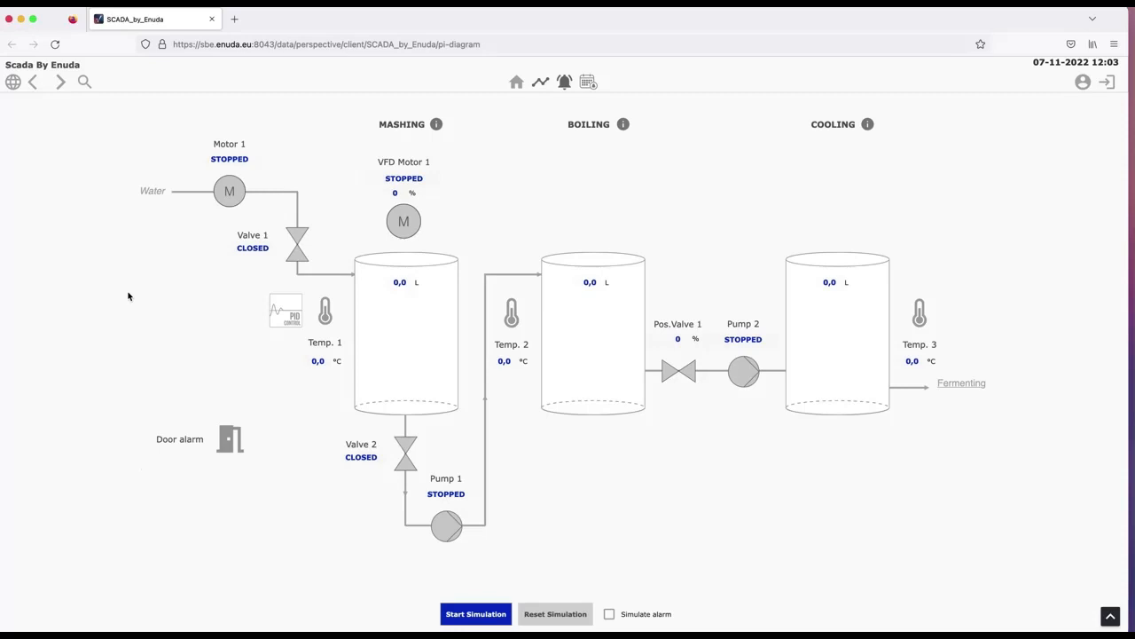
{"action": "mouse_move", "coordinate": [336, 452]}
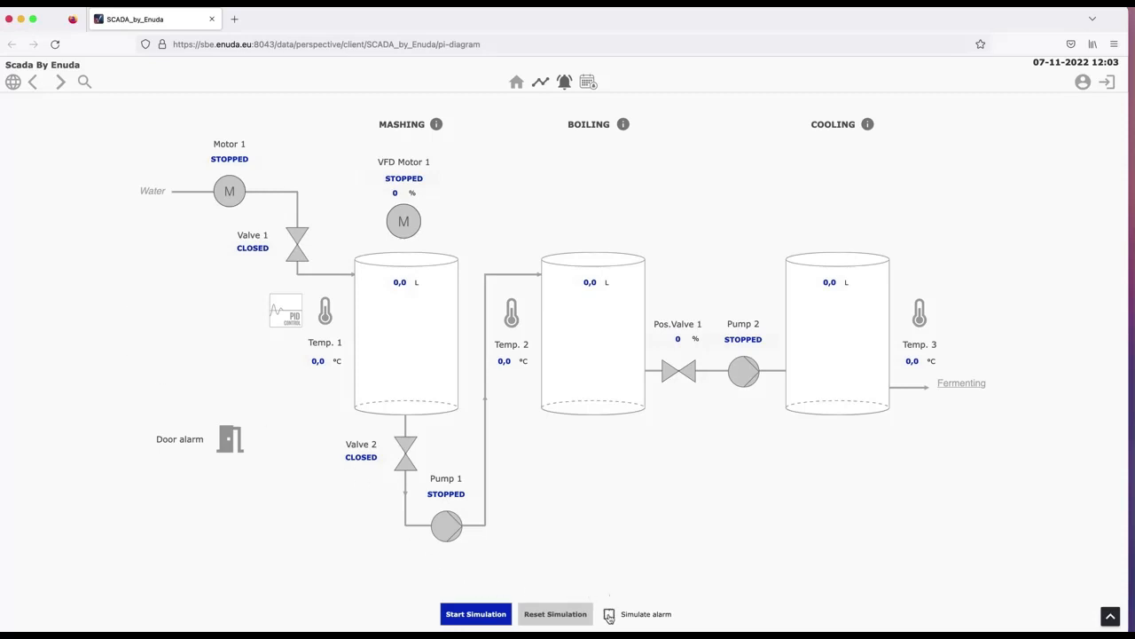
Step: Turn on alarm simulation and open the VFD Motor 1 faceplate showing its Fault alarm
{"action": "left_click", "coordinate": [609, 613]}
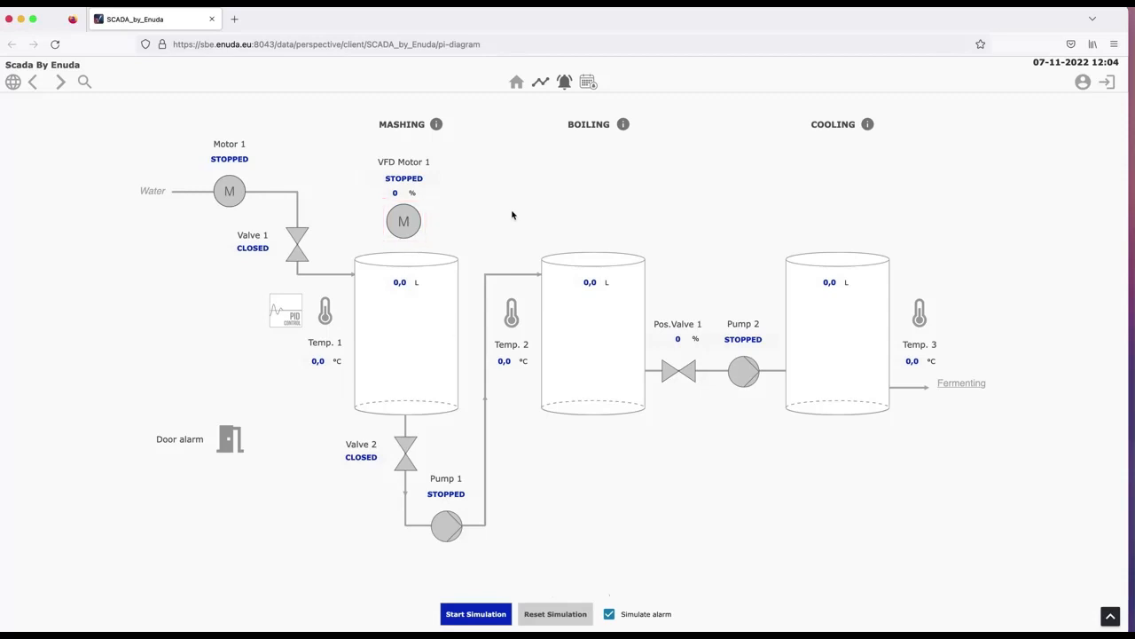
{"action": "left_click", "coordinate": [402, 221]}
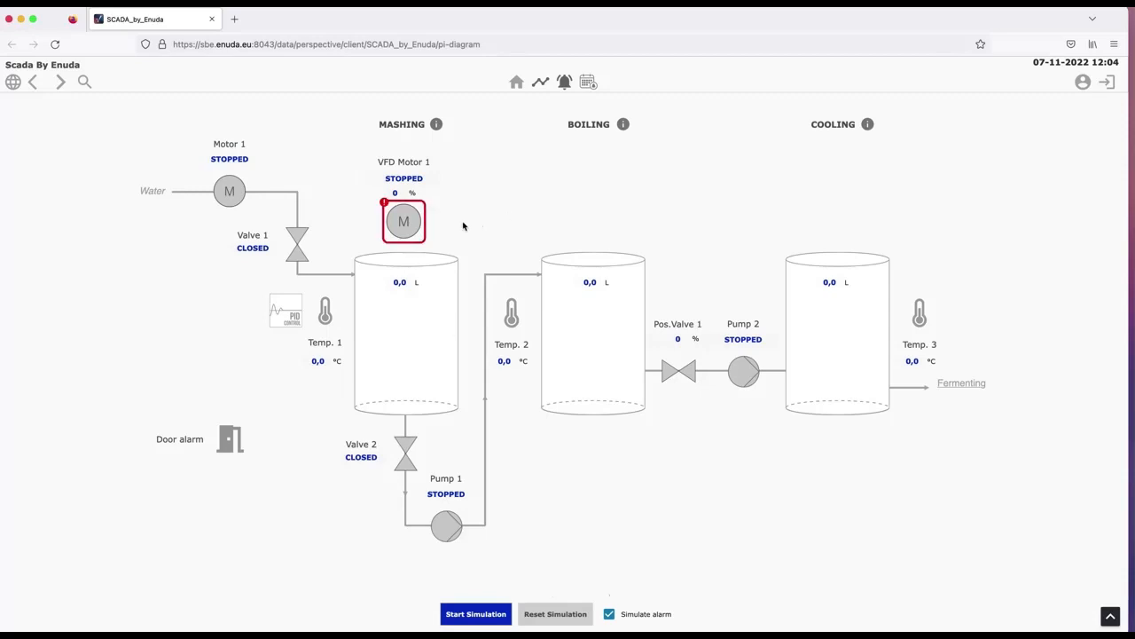
{"action": "mouse_move", "coordinate": [426, 232]}
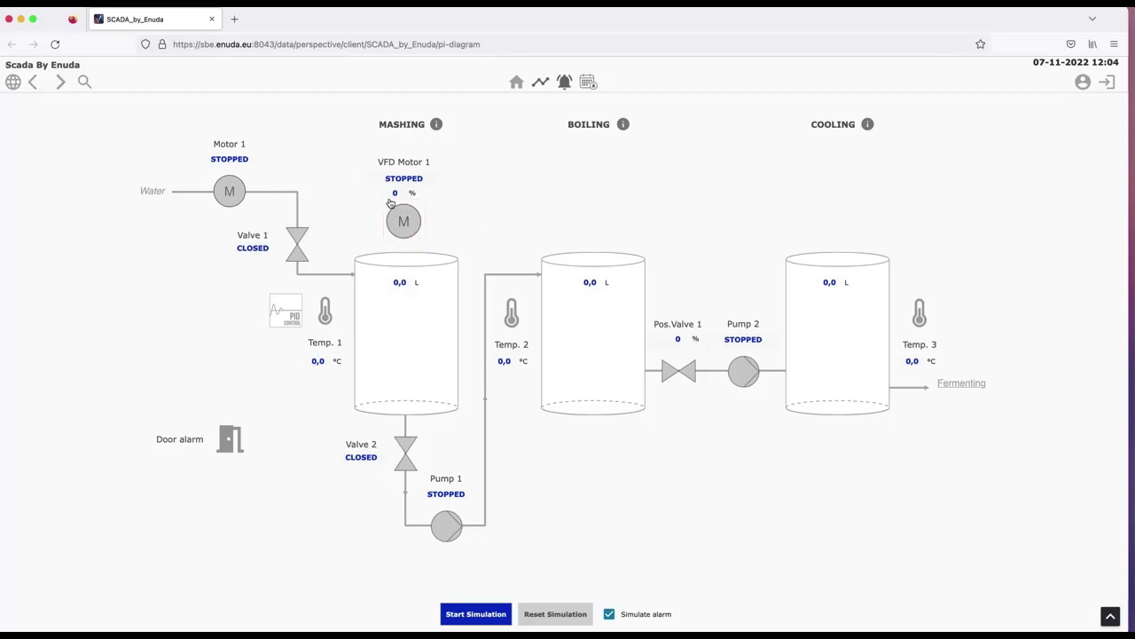
{"action": "left_click", "coordinate": [403, 221]}
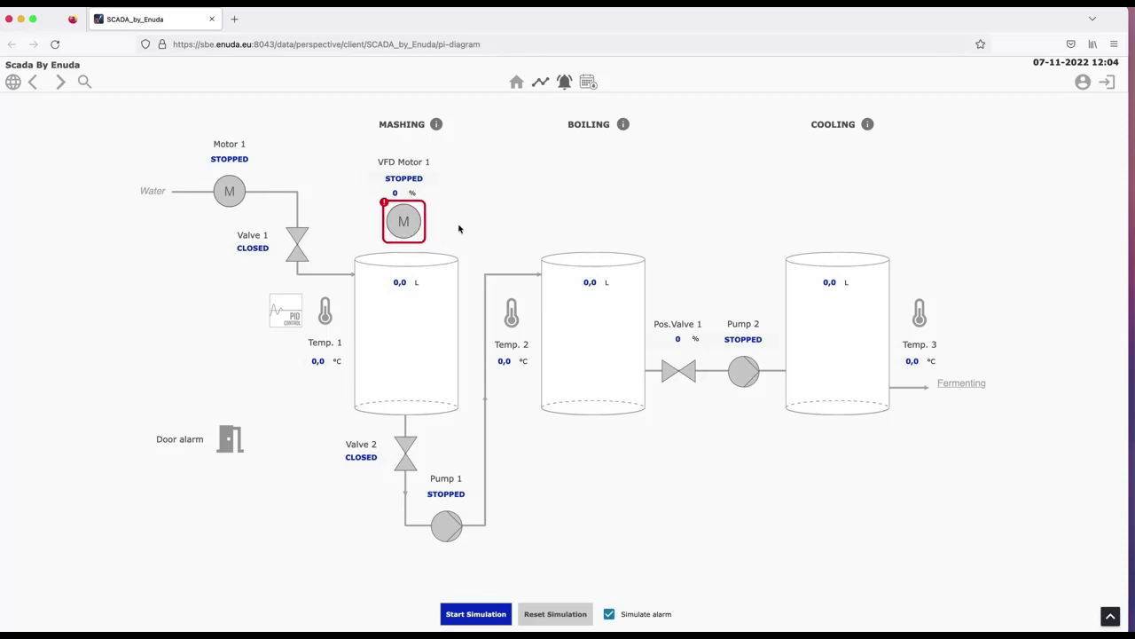
{"action": "mouse_move", "coordinate": [349, 228]}
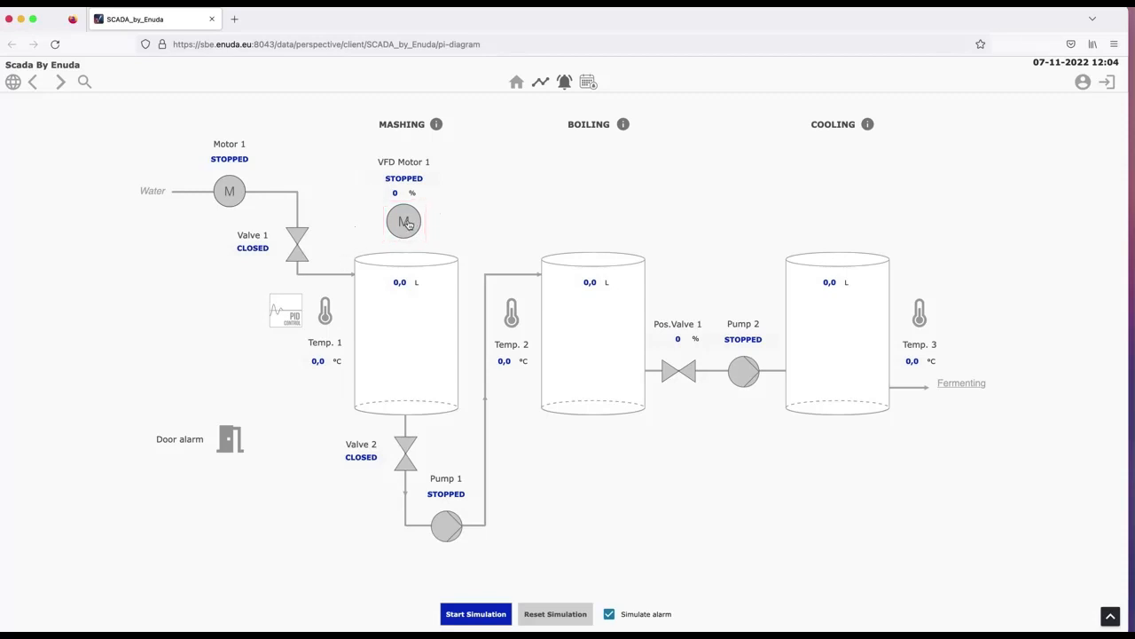
{"action": "left_click", "coordinate": [404, 221]}
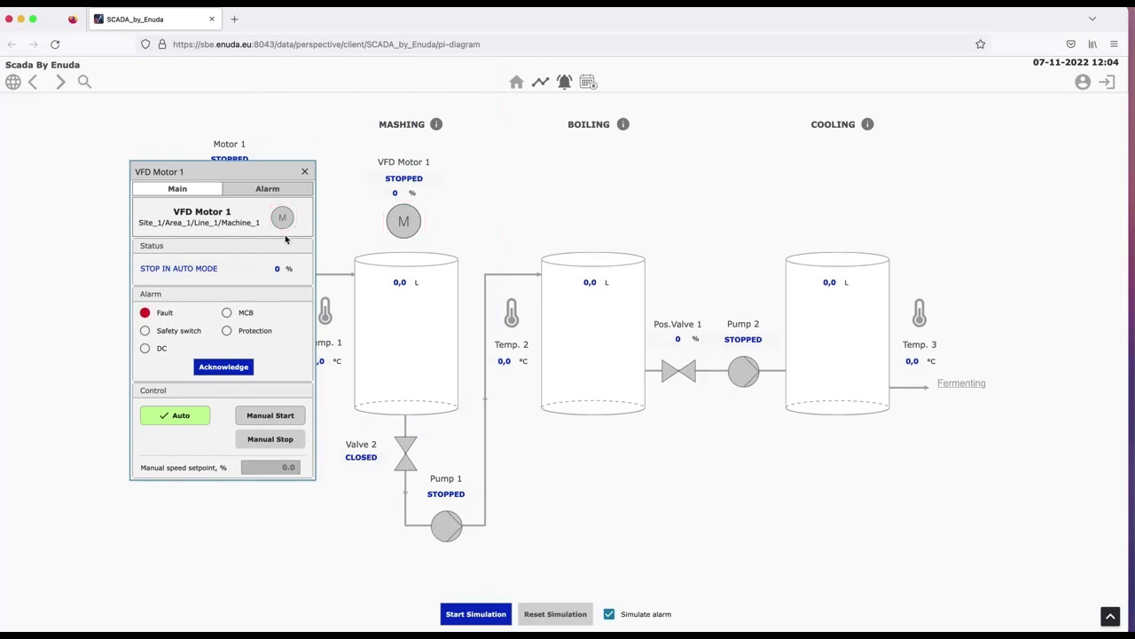
Step: Acknowledge the Fault alarm, re-enable Simulate alarm, and view the motor's alarm priorities
{"action": "left_click", "coordinate": [282, 218]}
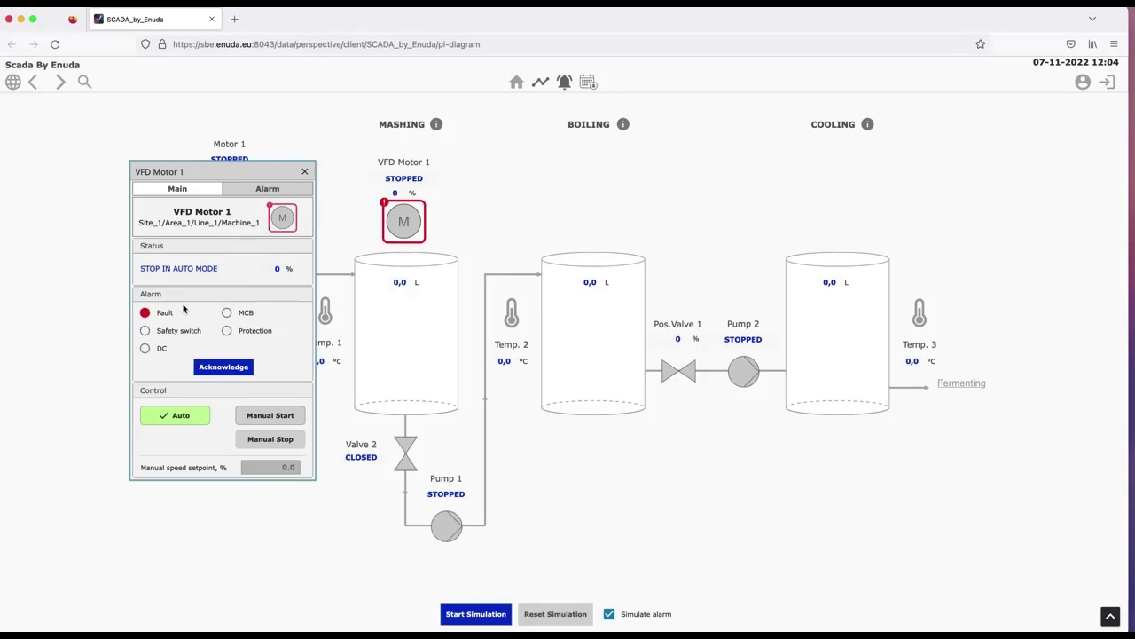
{"action": "left_click", "coordinate": [222, 366]}
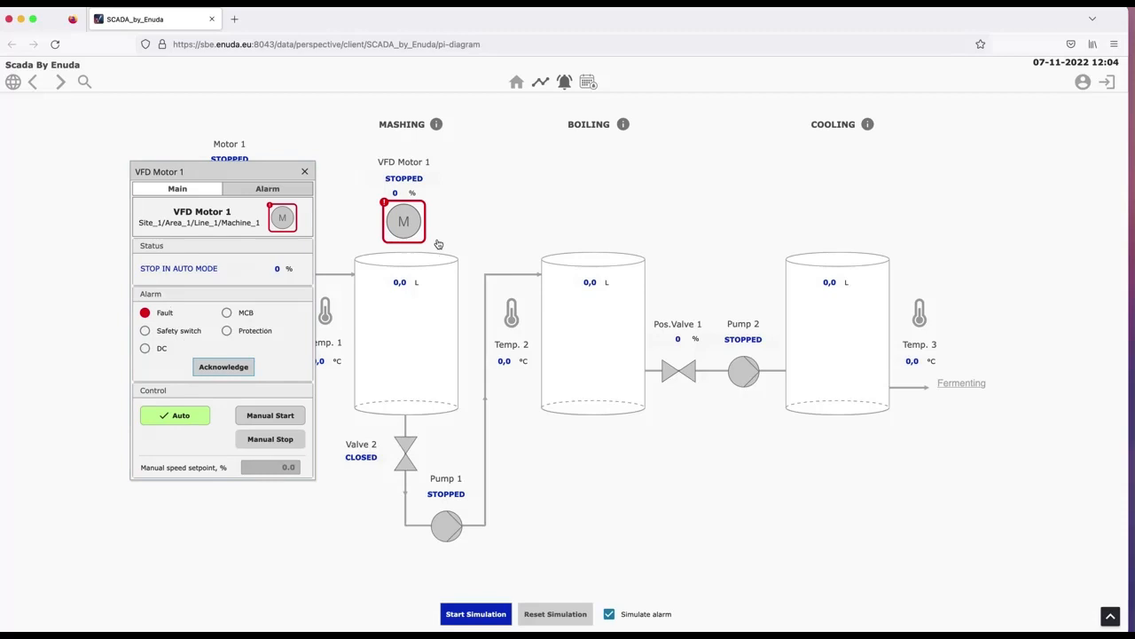
{"action": "mouse_move", "coordinate": [449, 224]}
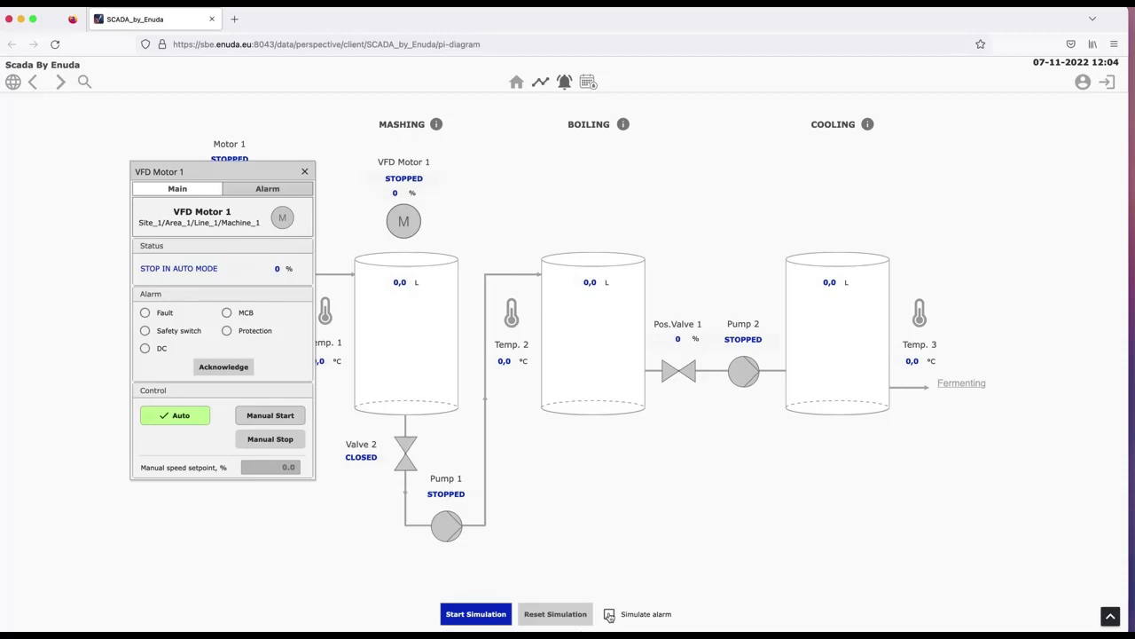
{"action": "left_click", "coordinate": [609, 614]}
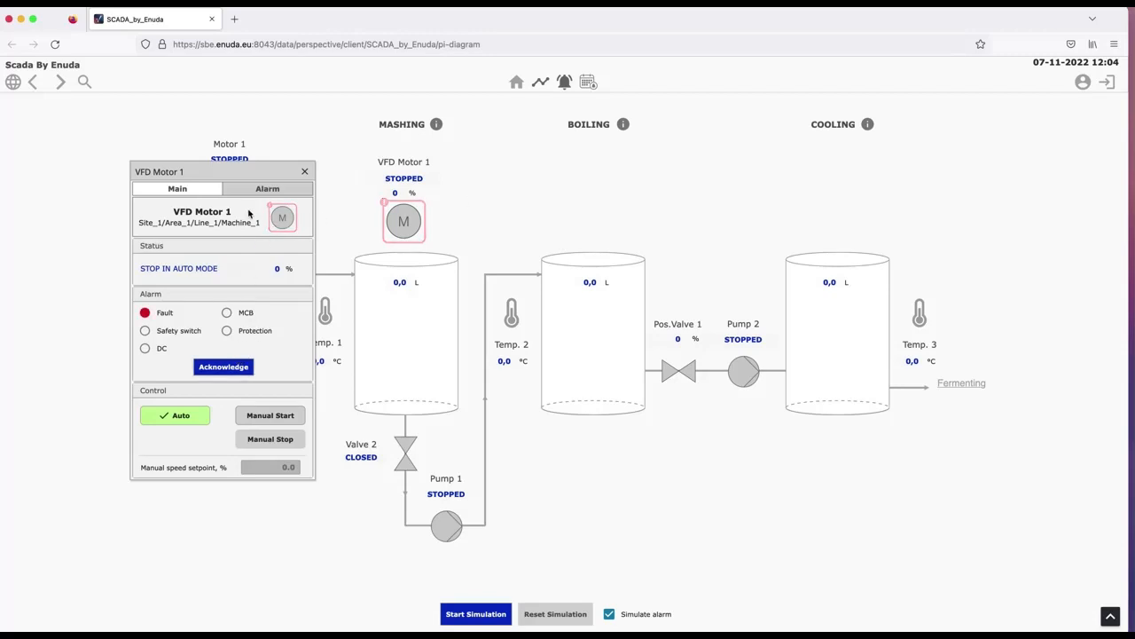
{"action": "left_click", "coordinate": [267, 188]}
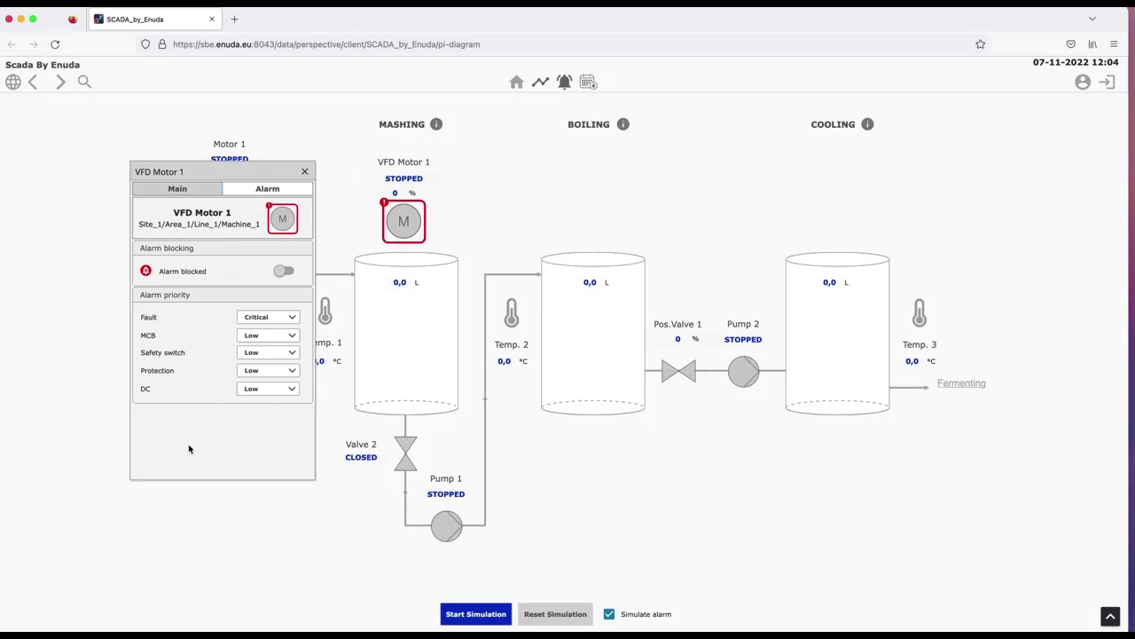
Step: Toggle VFD Motor 1's Alarm blocked setting on and off, leaving alarms unblocked
{"action": "left_click", "coordinate": [284, 271]}
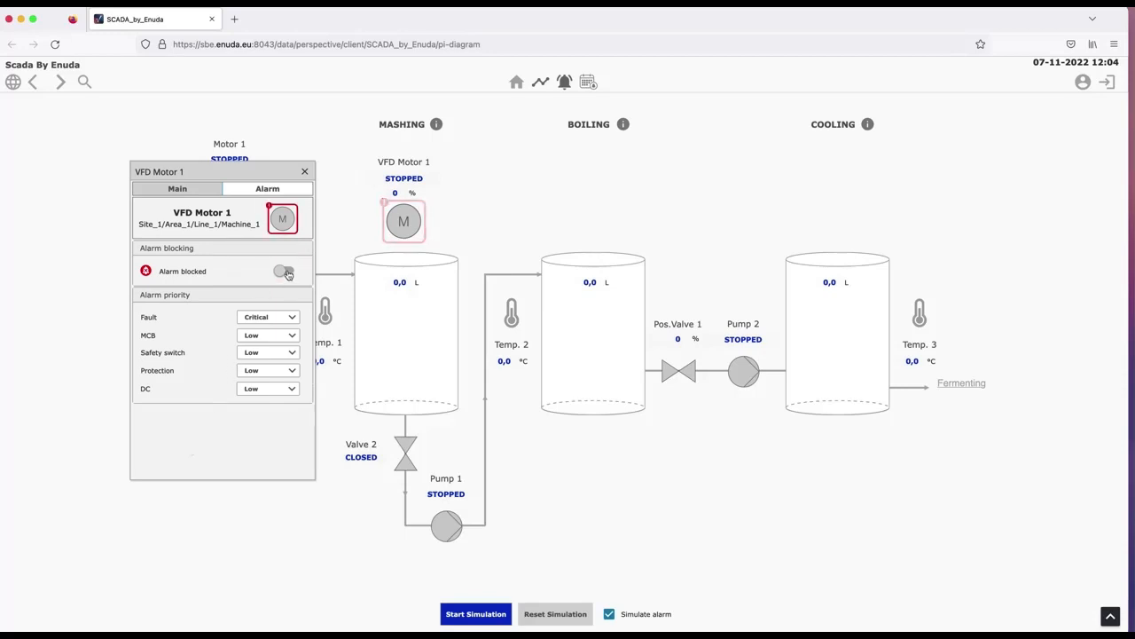
{"action": "left_click", "coordinate": [283, 271]}
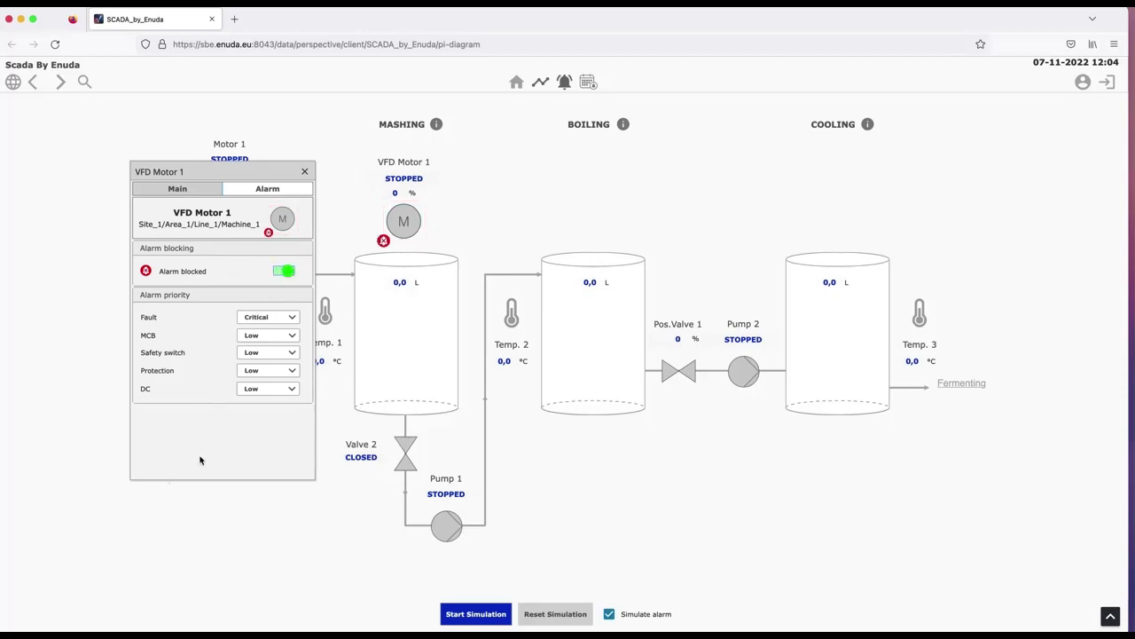
{"action": "mouse_move", "coordinate": [186, 457]}
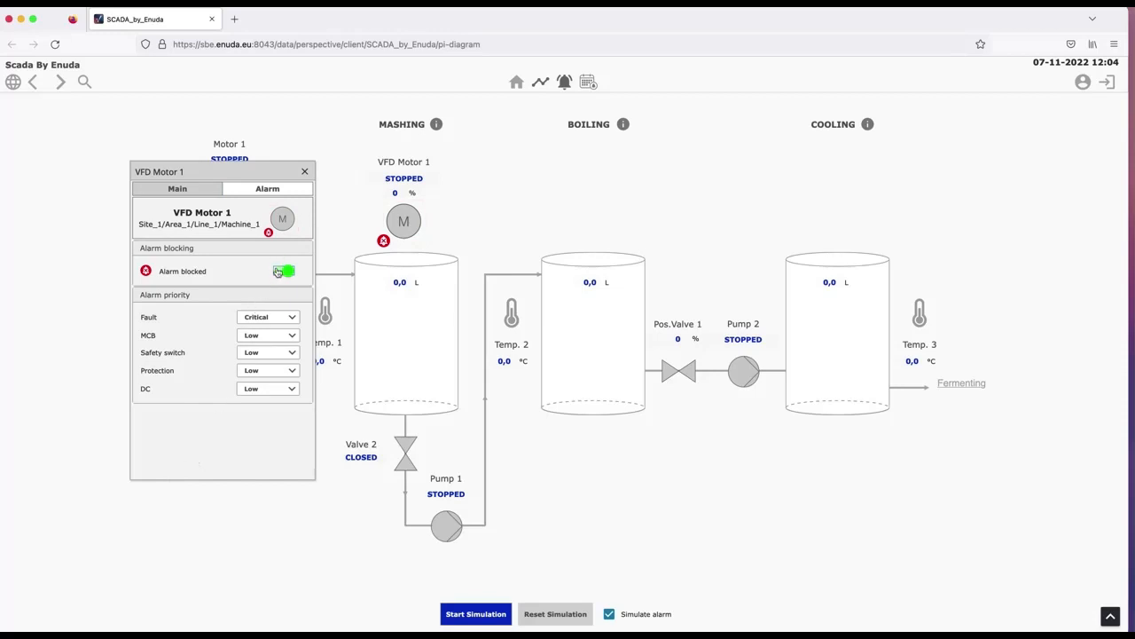
{"action": "left_click", "coordinate": [283, 270]}
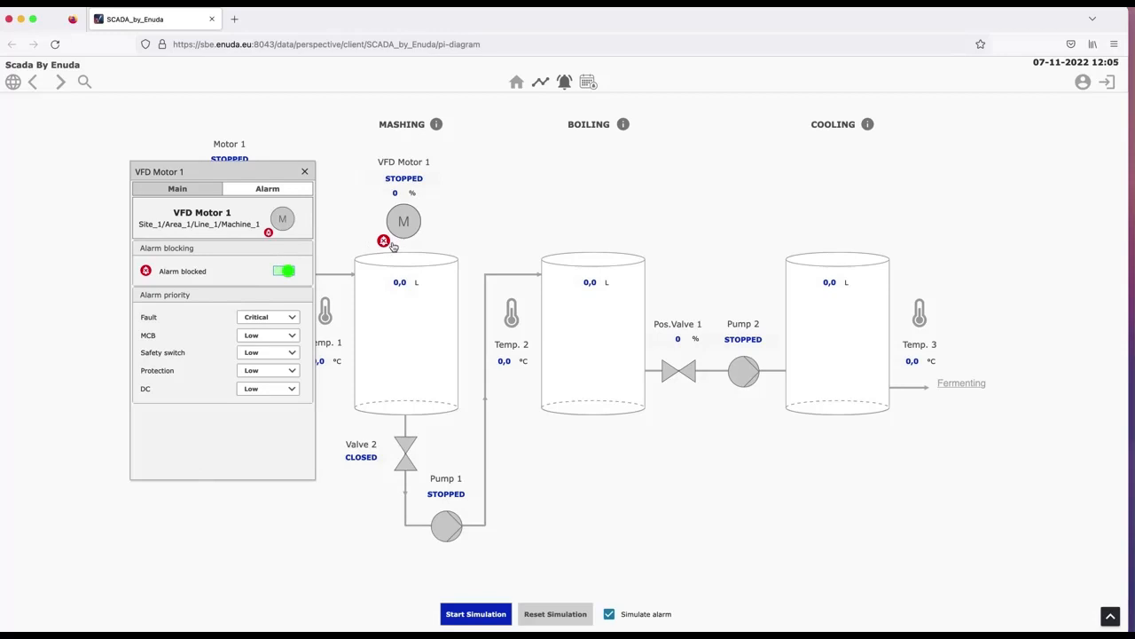
{"action": "mouse_move", "coordinate": [358, 261]}
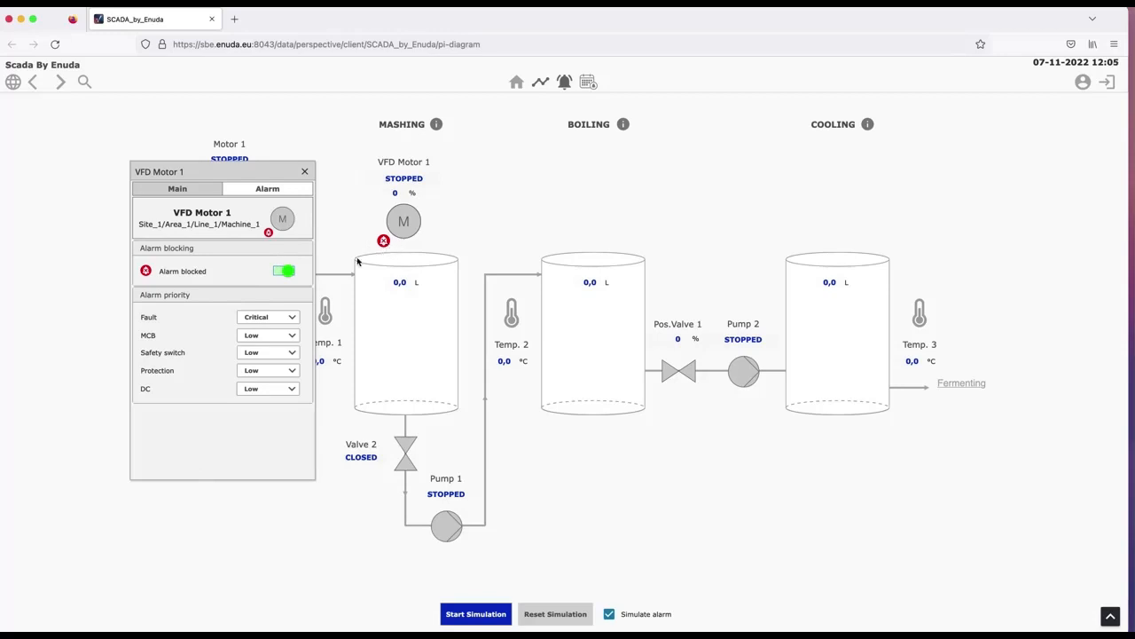
{"action": "left_click", "coordinate": [284, 271]}
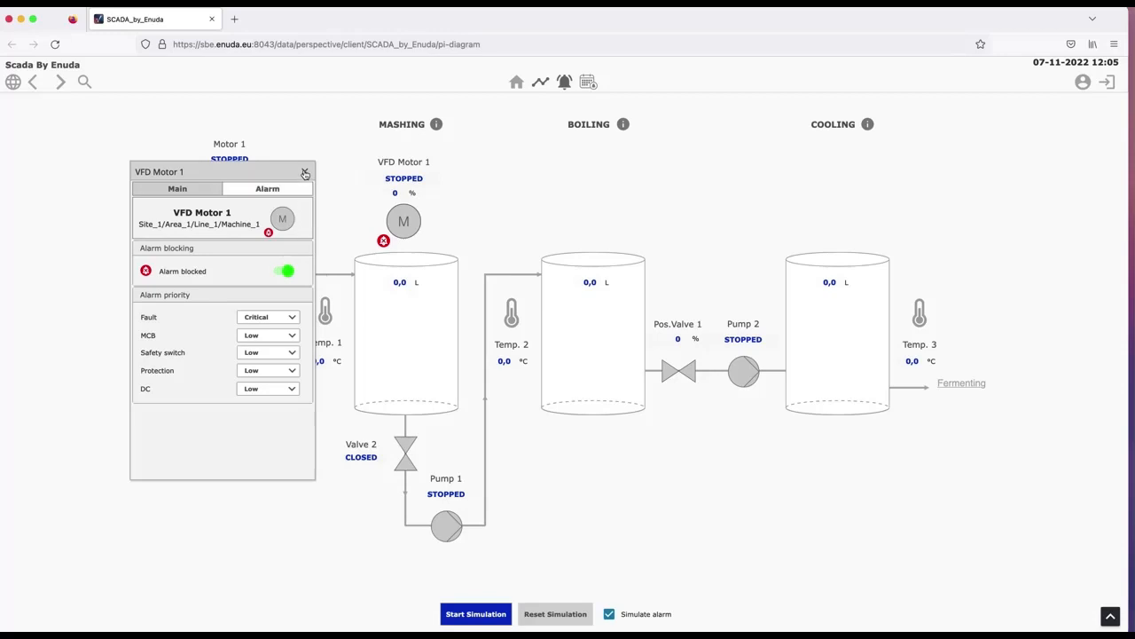
{"action": "left_click", "coordinate": [285, 270]}
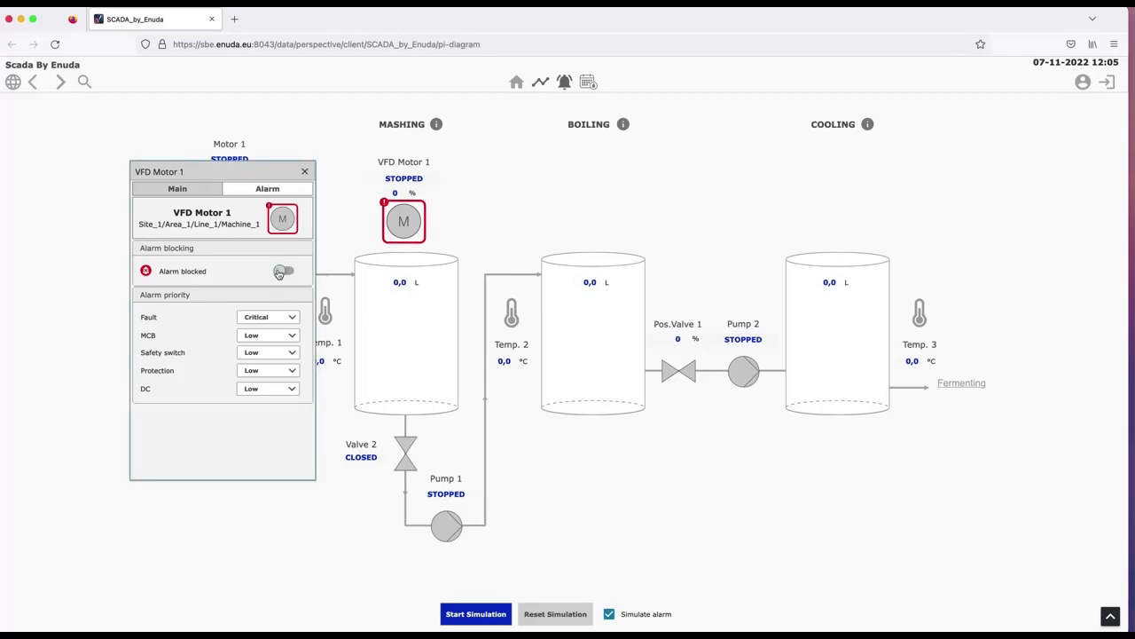
Step: Close the motor faceplate, switch off alarm simulation, and open the Alarm Status Table
{"action": "left_click", "coordinate": [305, 170]}
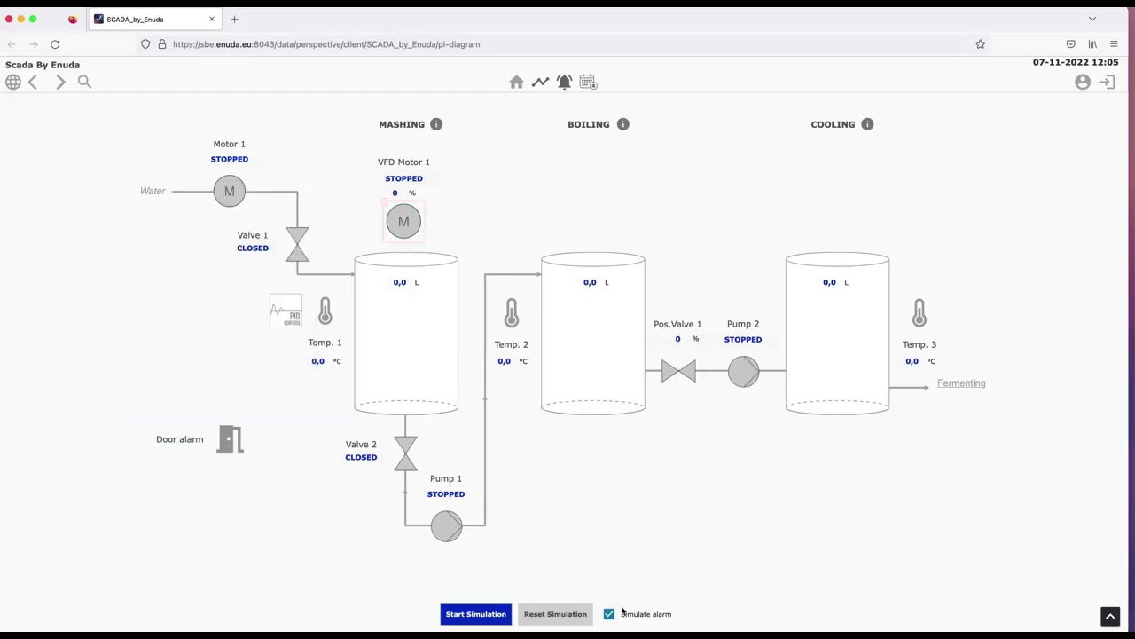
{"action": "left_click", "coordinate": [609, 613]}
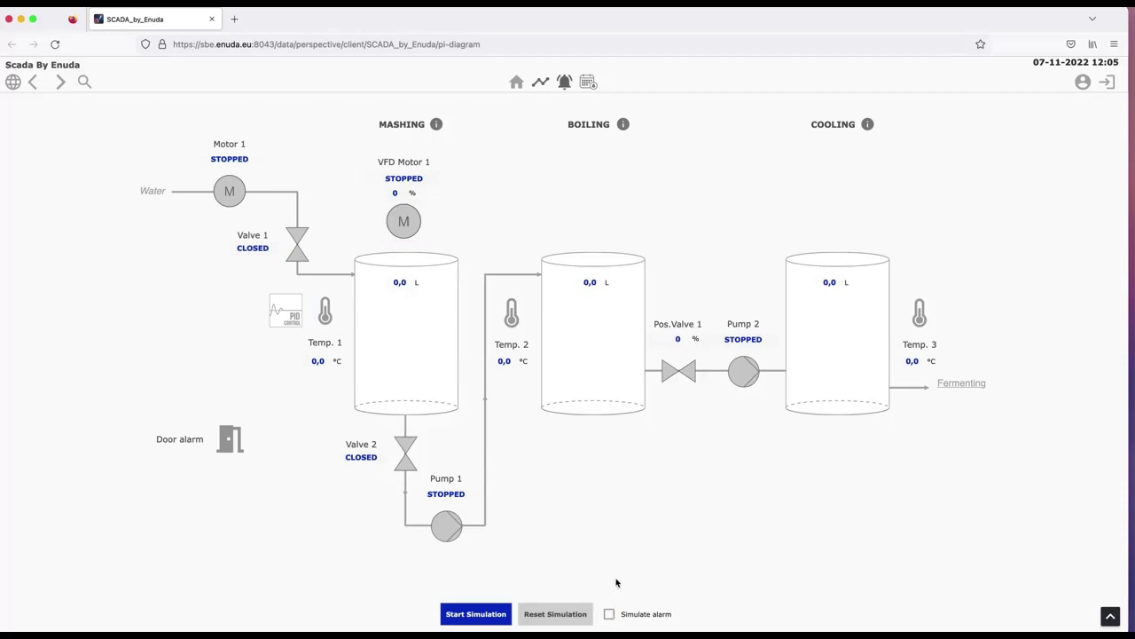
{"action": "mouse_move", "coordinate": [620, 576]}
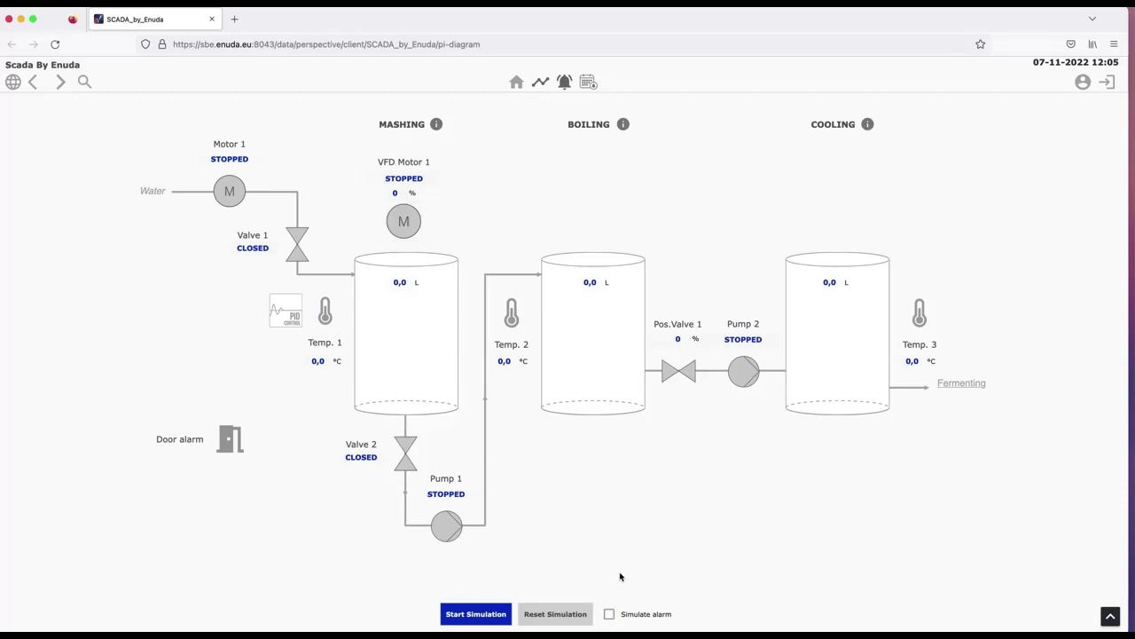
{"action": "mouse_move", "coordinate": [172, 554]}
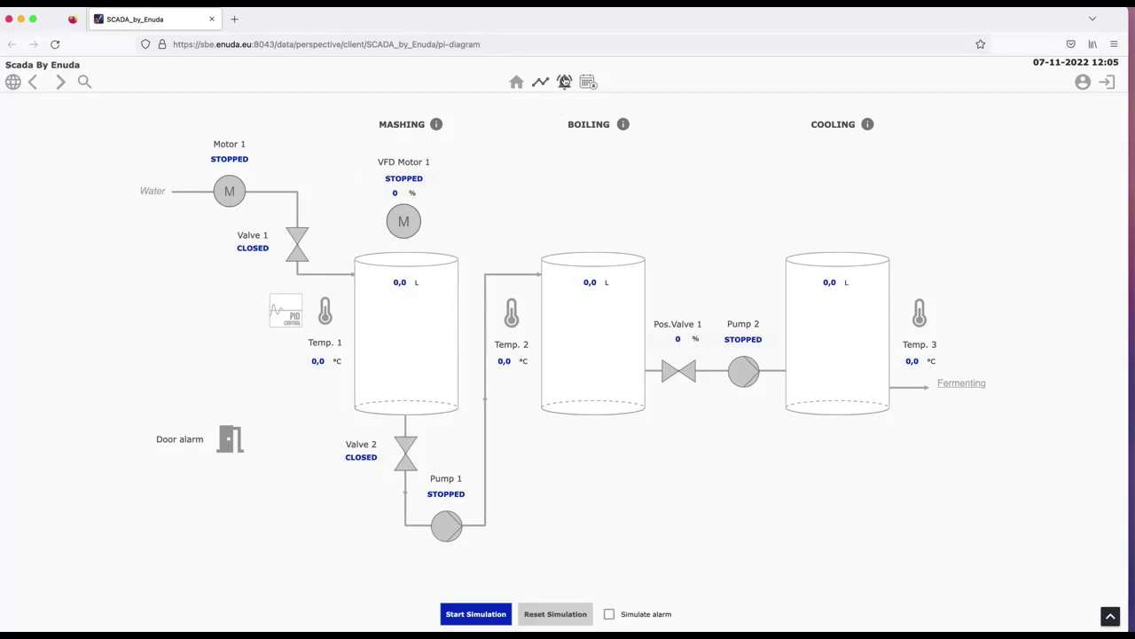
{"action": "left_click", "coordinate": [565, 82]}
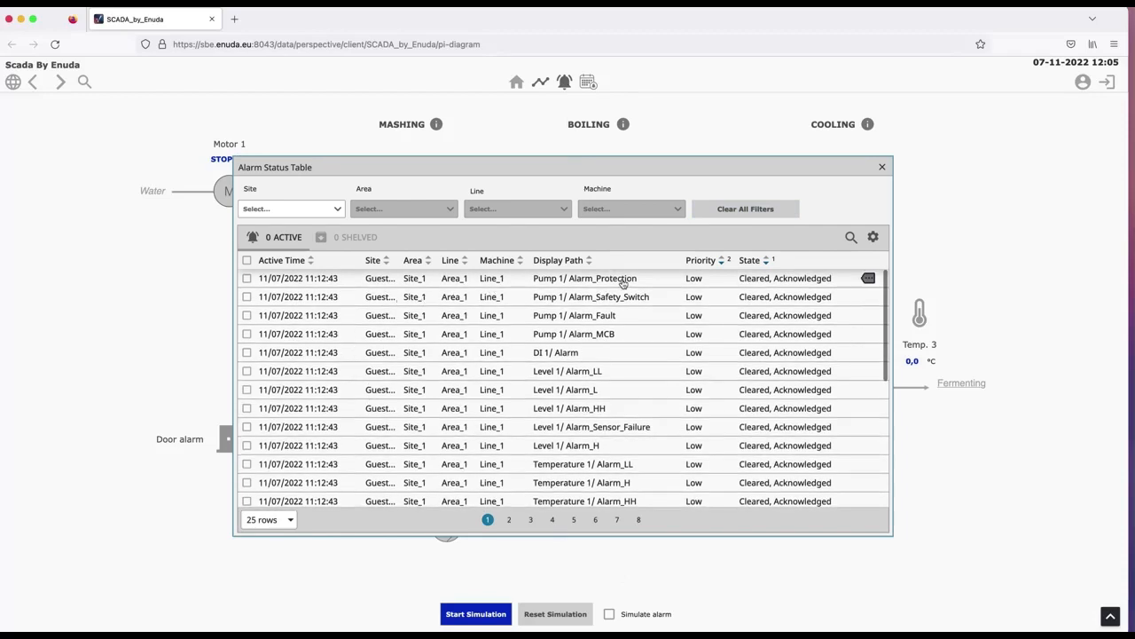
{"action": "mouse_move", "coordinate": [301, 285]}
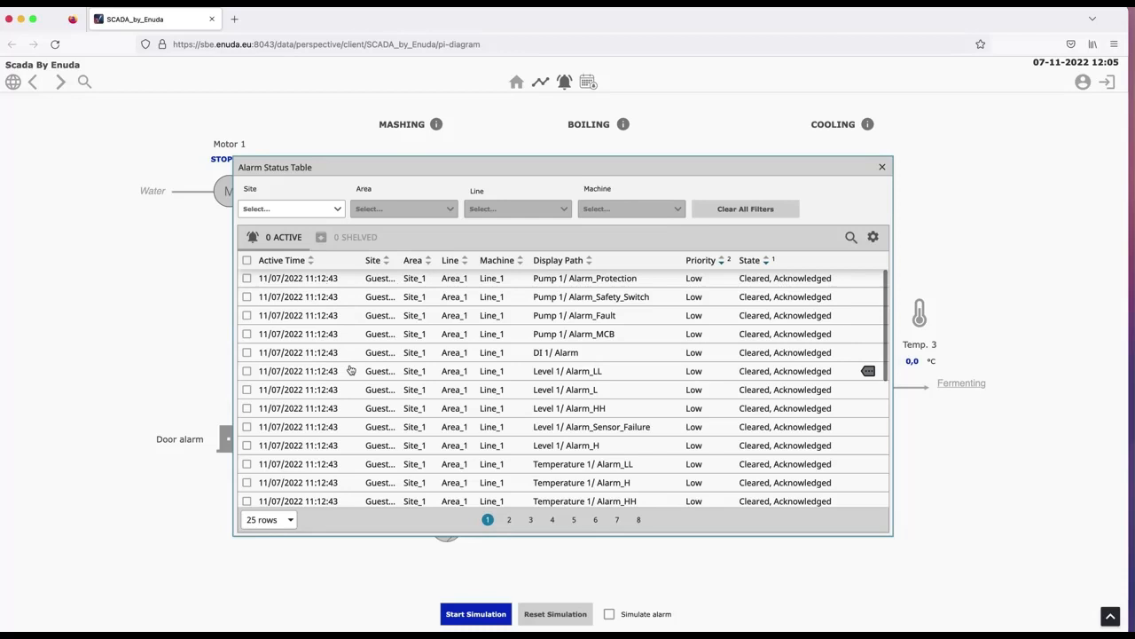
{"action": "mouse_move", "coordinate": [650, 278]}
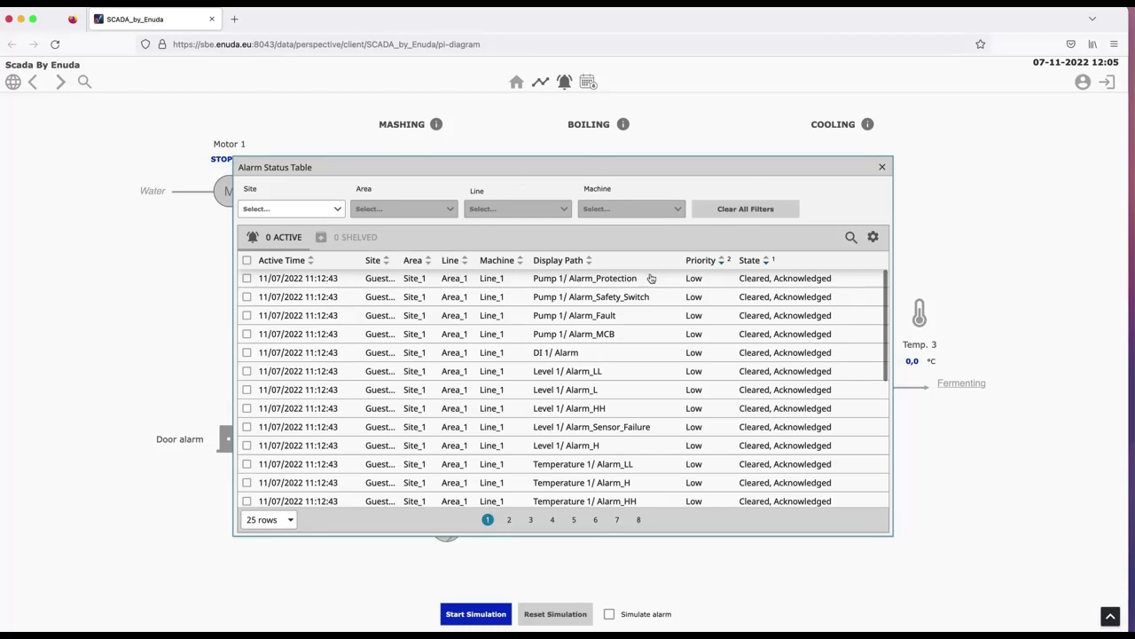
{"action": "mouse_move", "coordinate": [920, 206]}
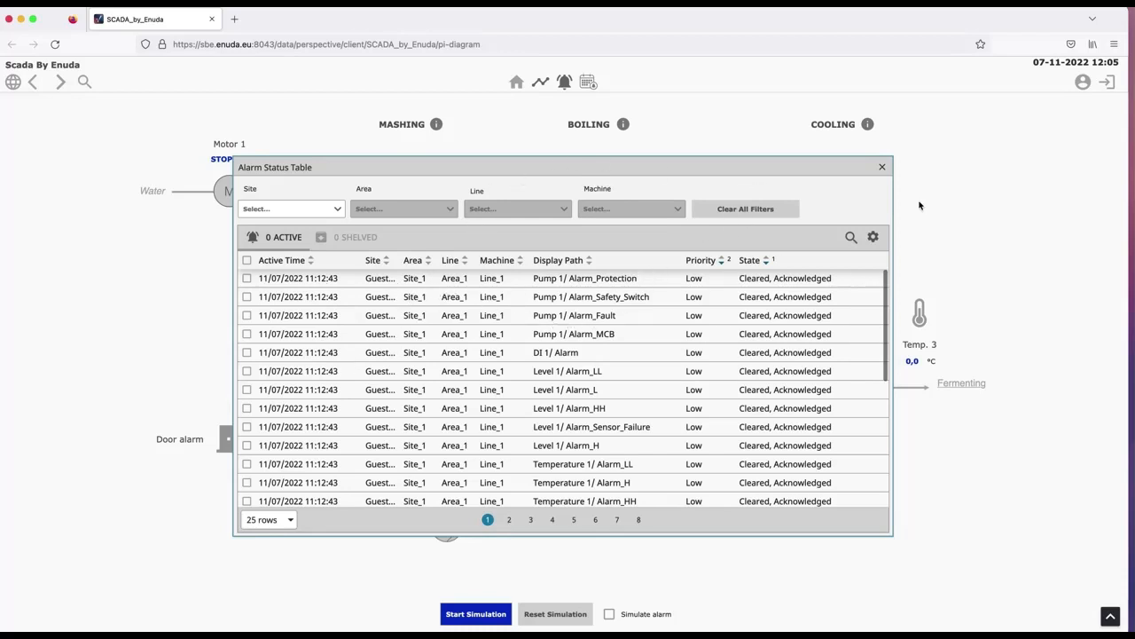
{"action": "left_click", "coordinate": [882, 166]}
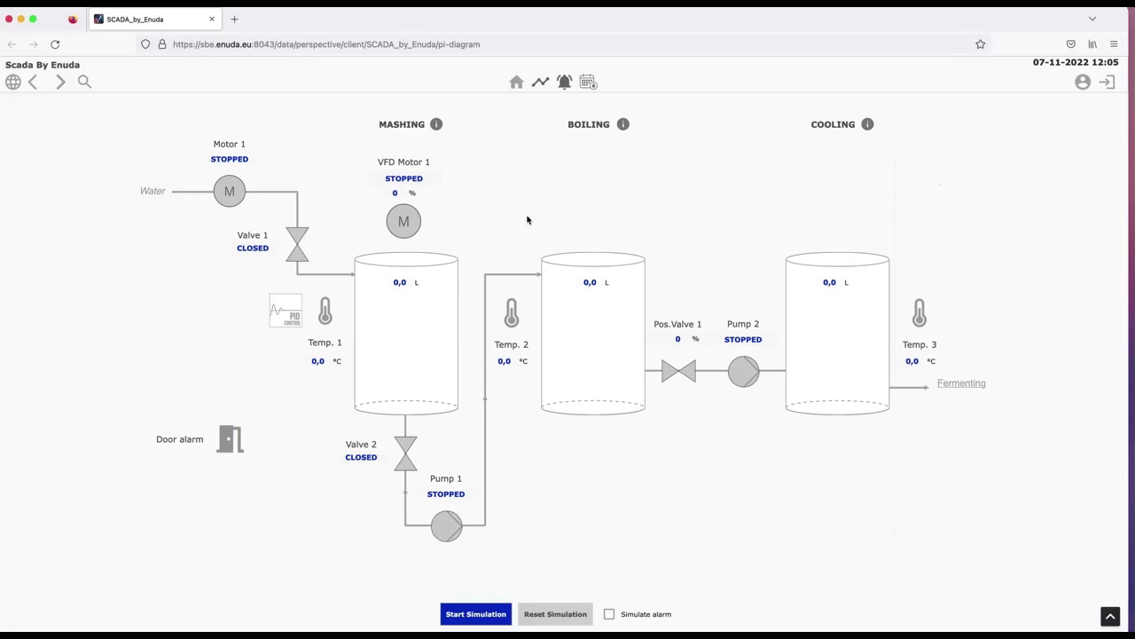
{"action": "mouse_move", "coordinate": [592, 110]}
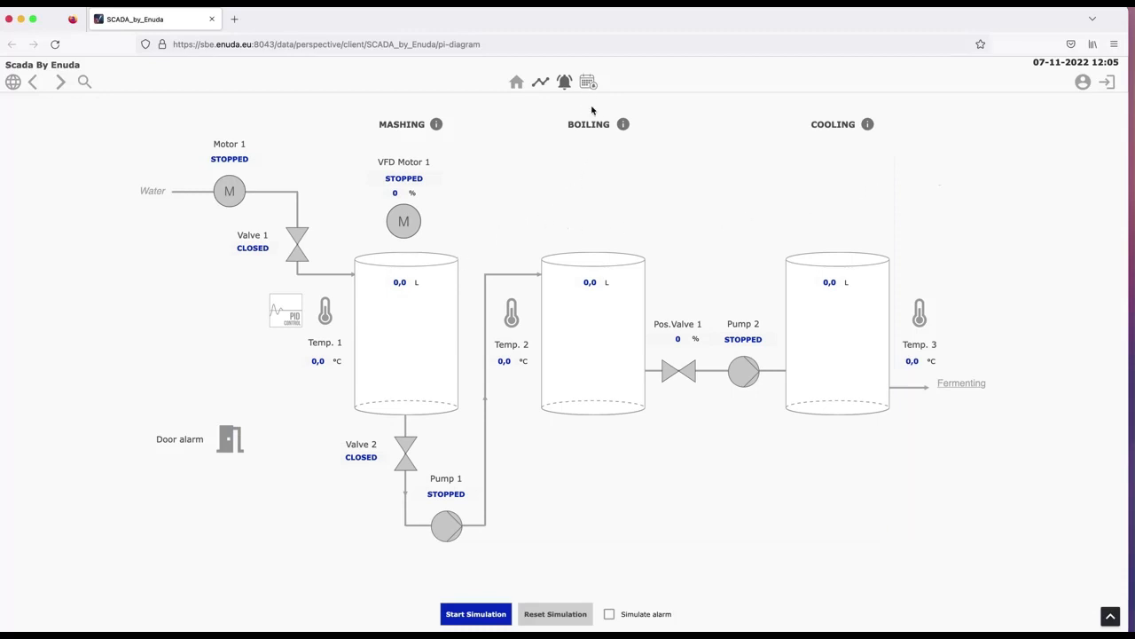
{"action": "mouse_move", "coordinate": [636, 233]}
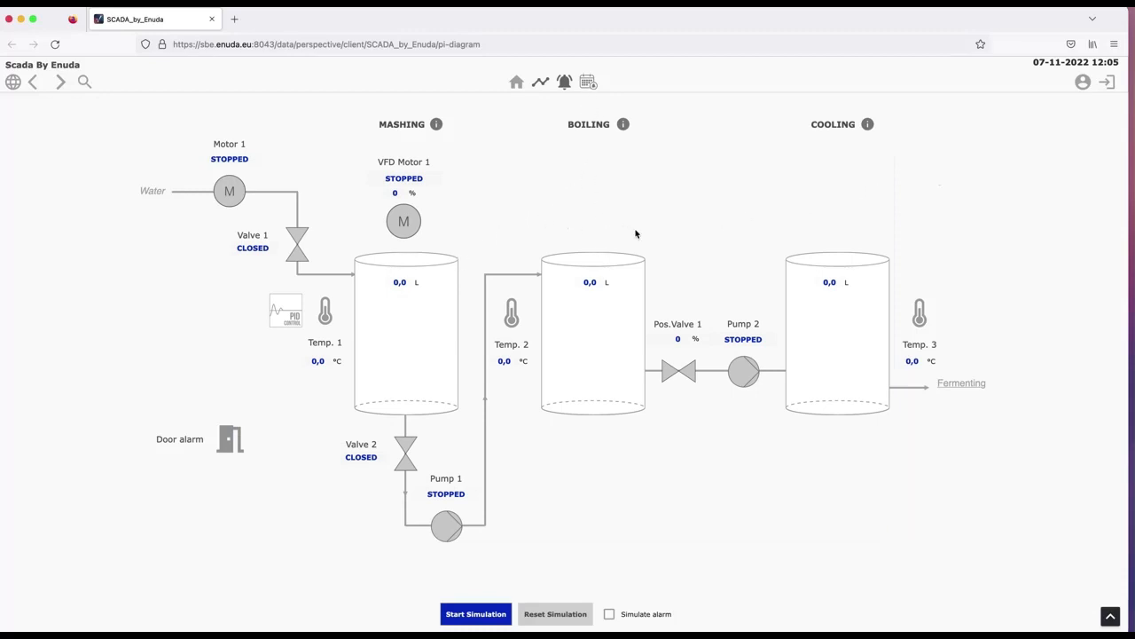
{"action": "mouse_move", "coordinate": [782, 229]}
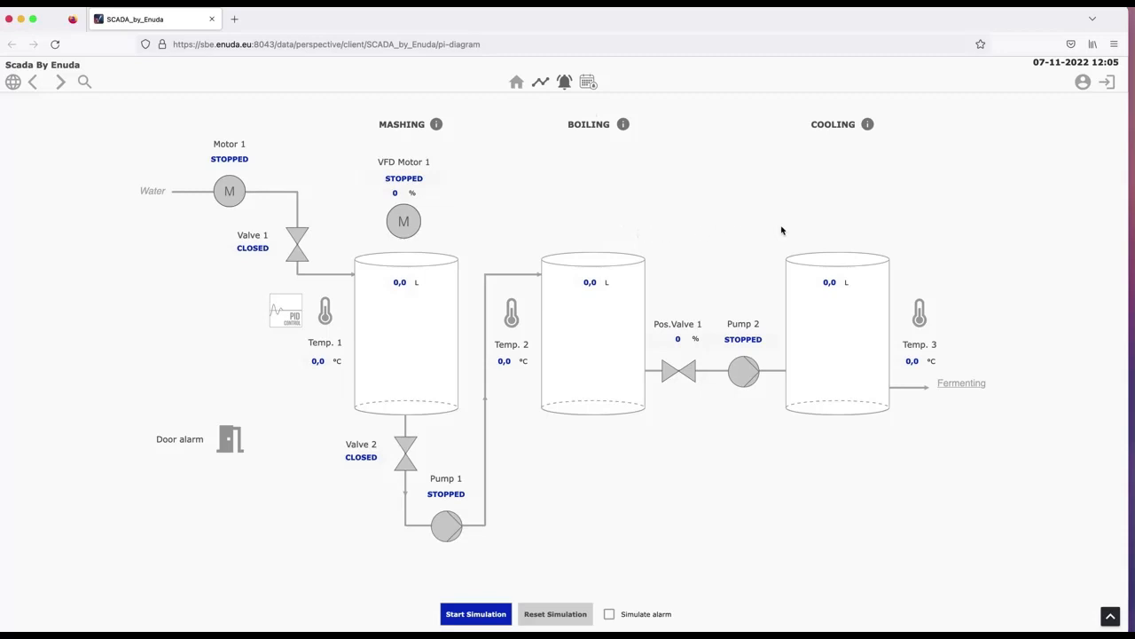
{"action": "mouse_move", "coordinate": [781, 511]}
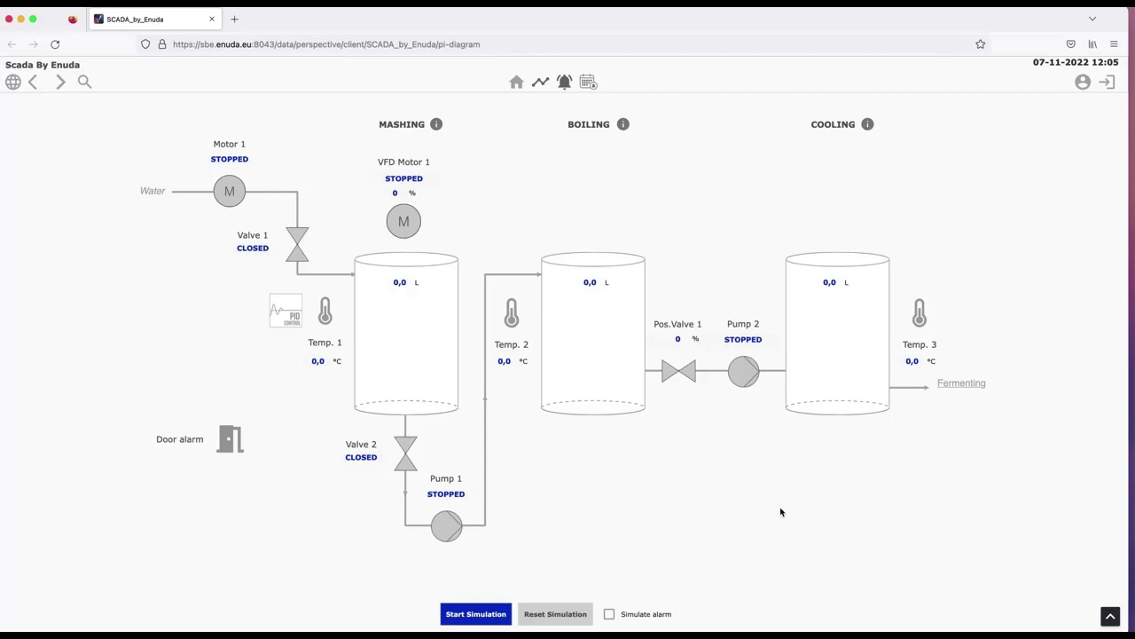
{"action": "mouse_move", "coordinate": [674, 522]}
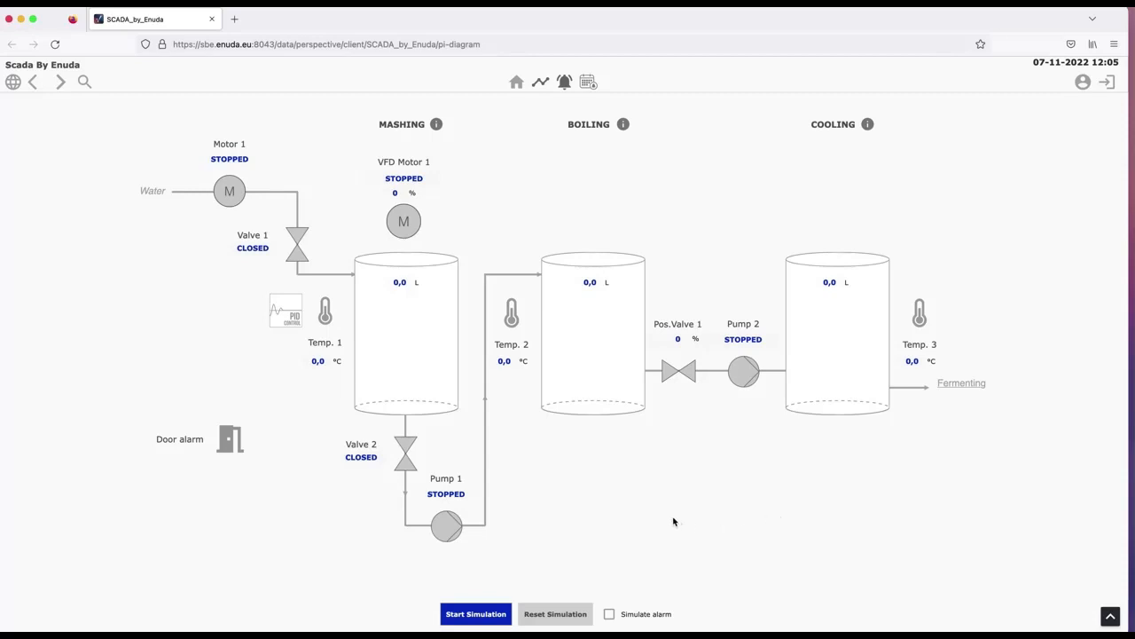
{"action": "mouse_move", "coordinate": [297, 462]}
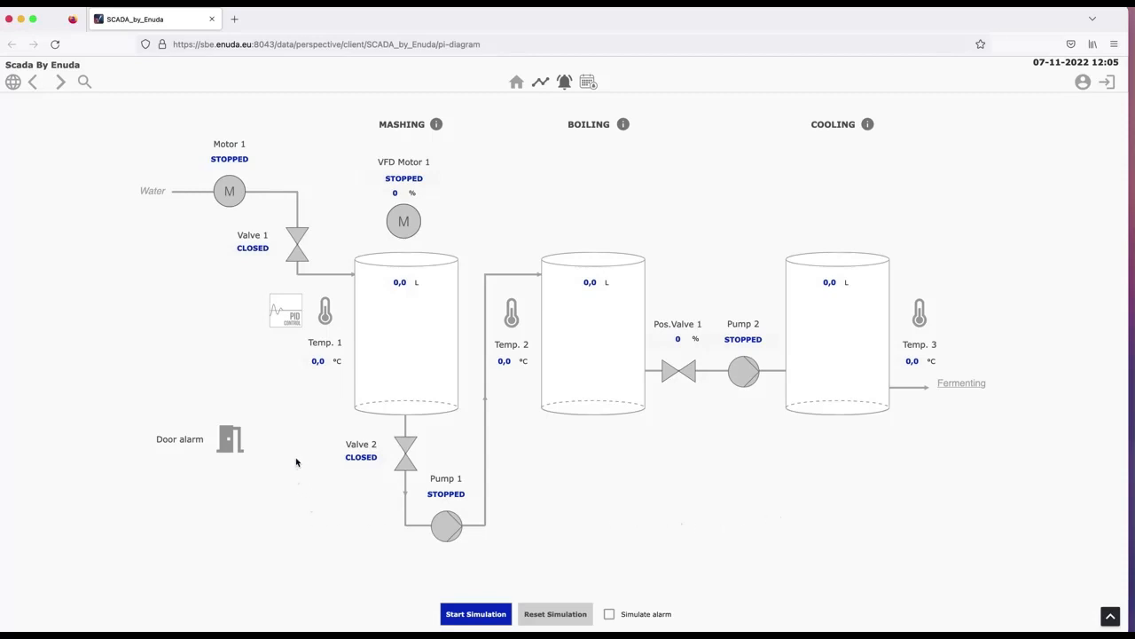
{"action": "mouse_move", "coordinate": [249, 377]}
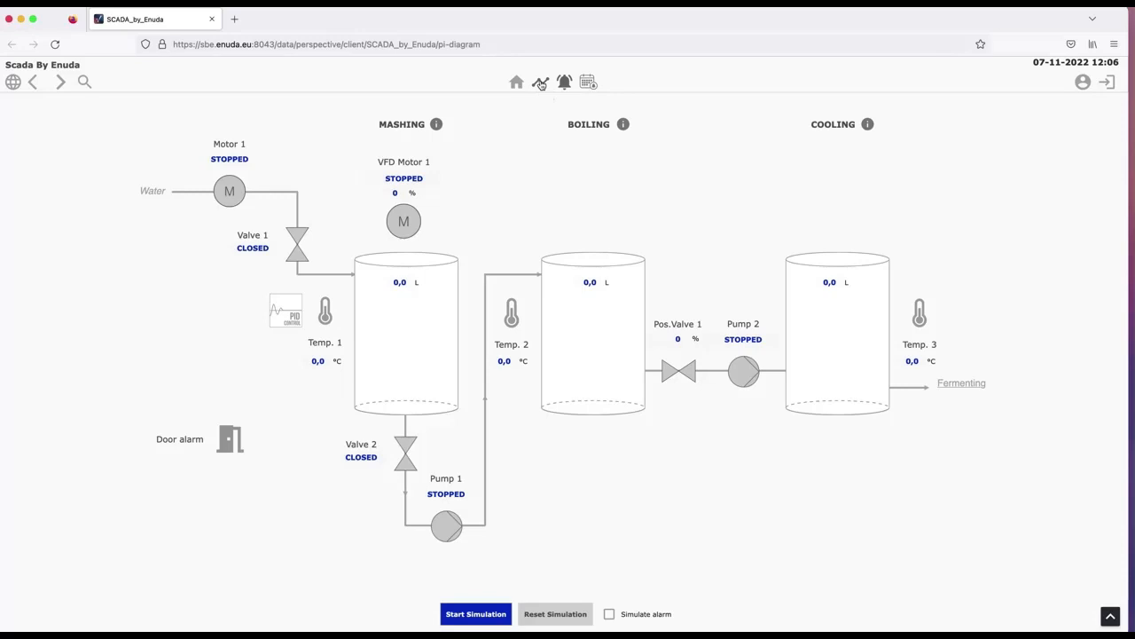
{"action": "left_click", "coordinate": [540, 82]}
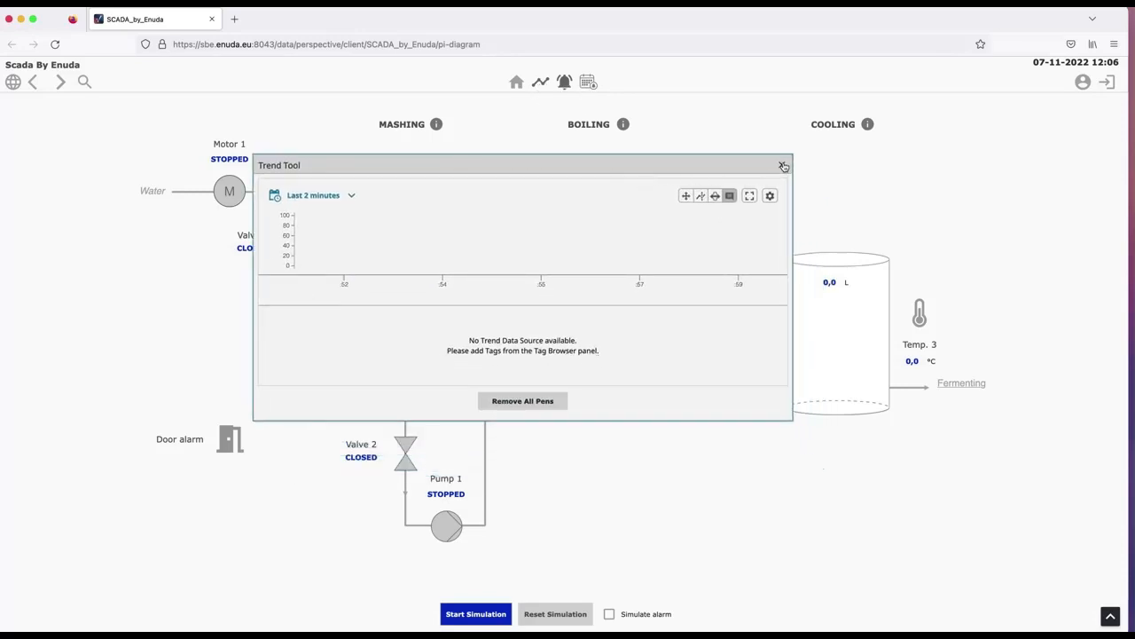
Step: Close the empty trend, move the Temperature 1 trend left, cancel Set Date Range, restart simulation
{"action": "left_click", "coordinate": [783, 166]}
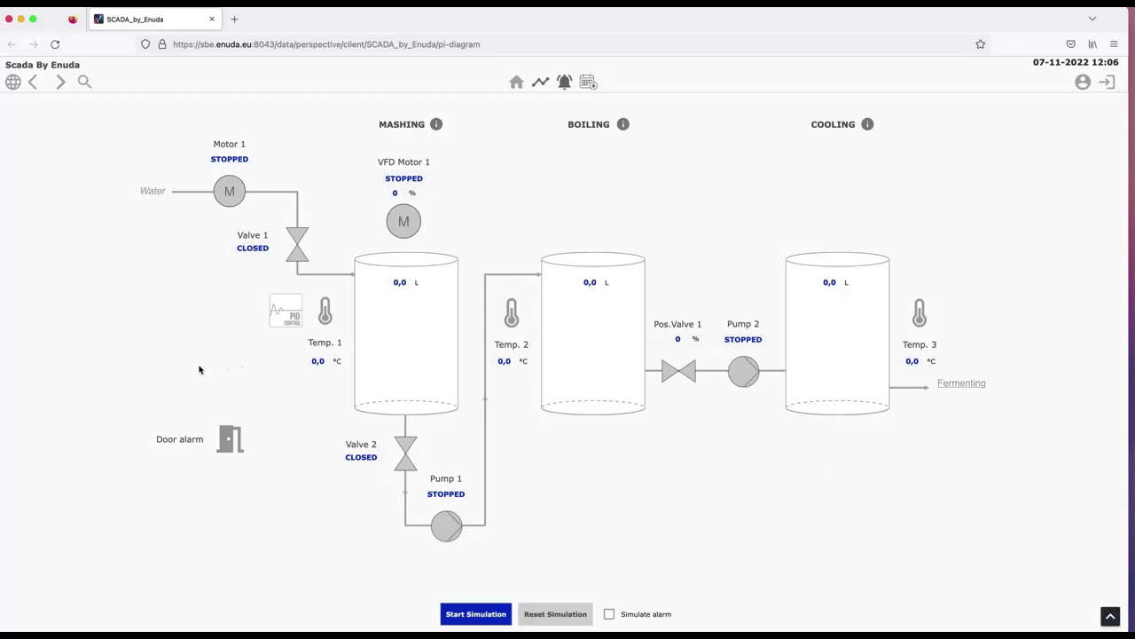
{"action": "mouse_move", "coordinate": [317, 363]}
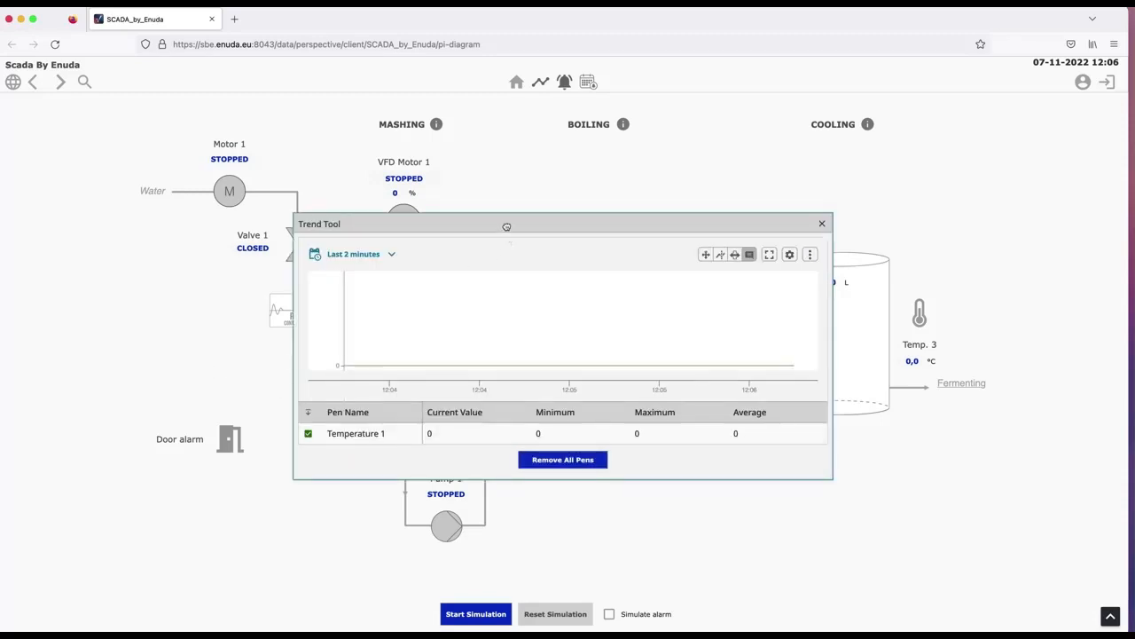
{"action": "left_click_drag", "start_coordinate": [506, 224], "coordinate": [297, 220]}
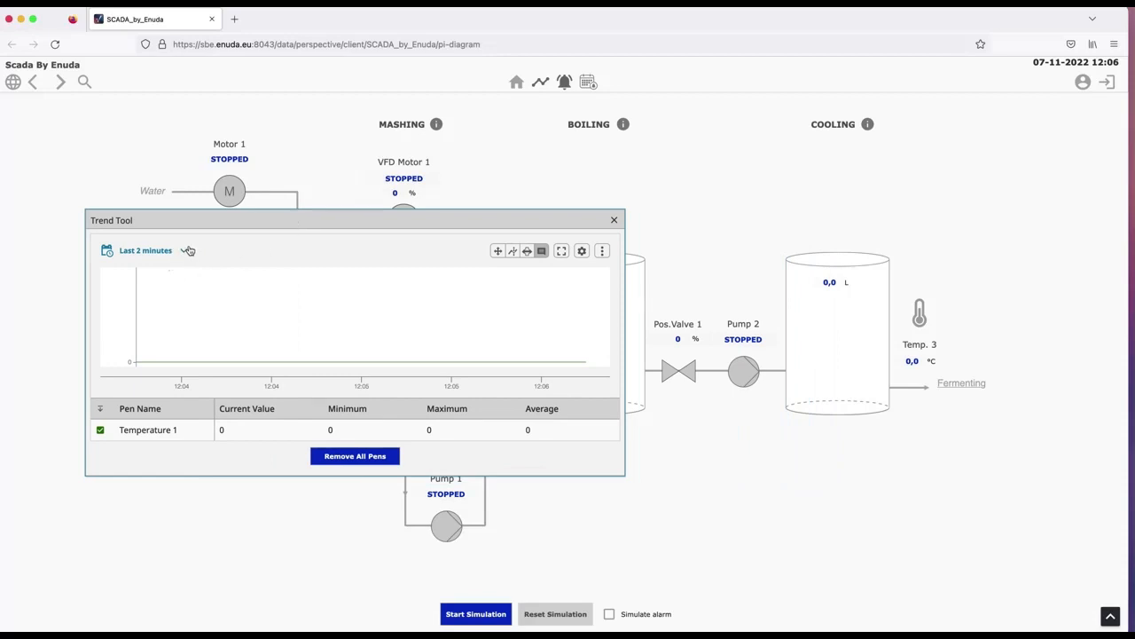
{"action": "left_click", "coordinate": [181, 251]}
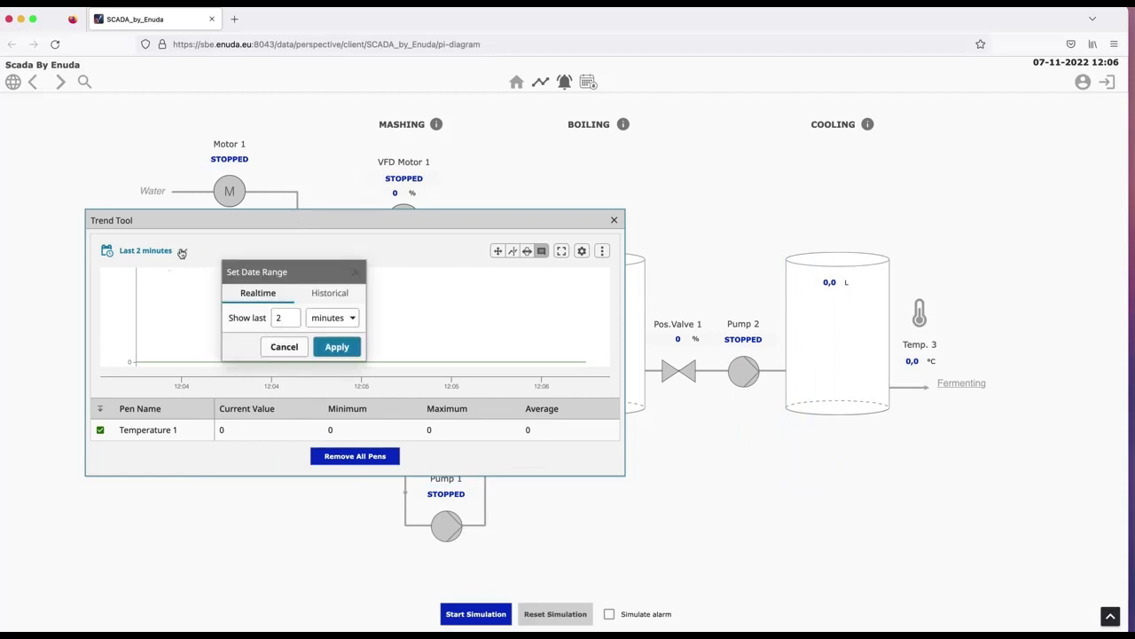
{"action": "left_click", "coordinate": [336, 346]}
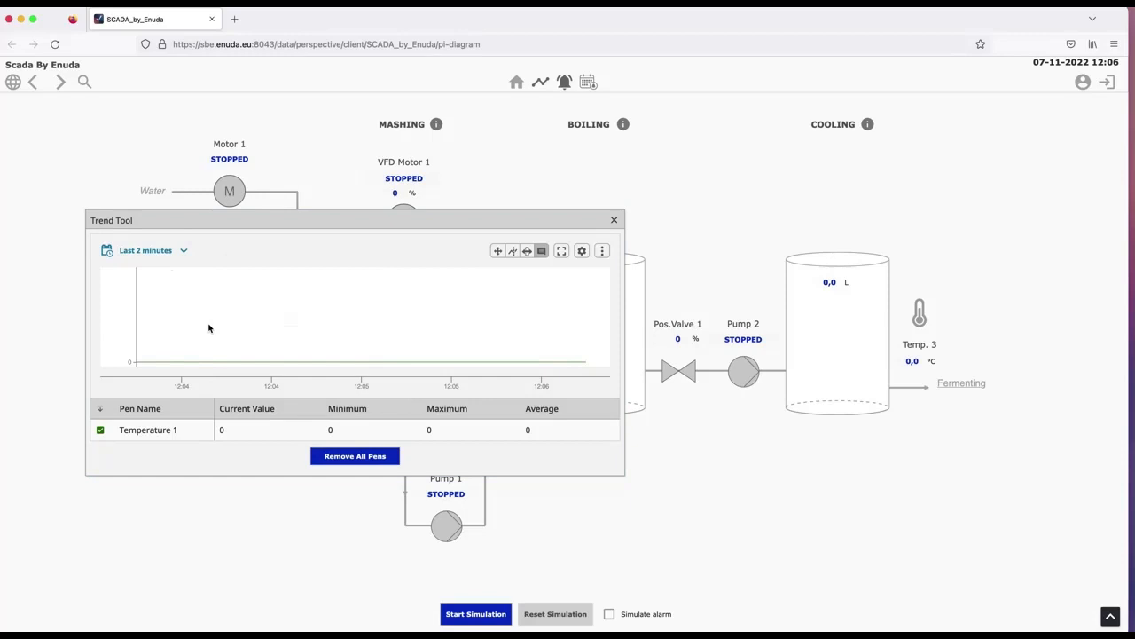
{"action": "mouse_move", "coordinate": [335, 240]}
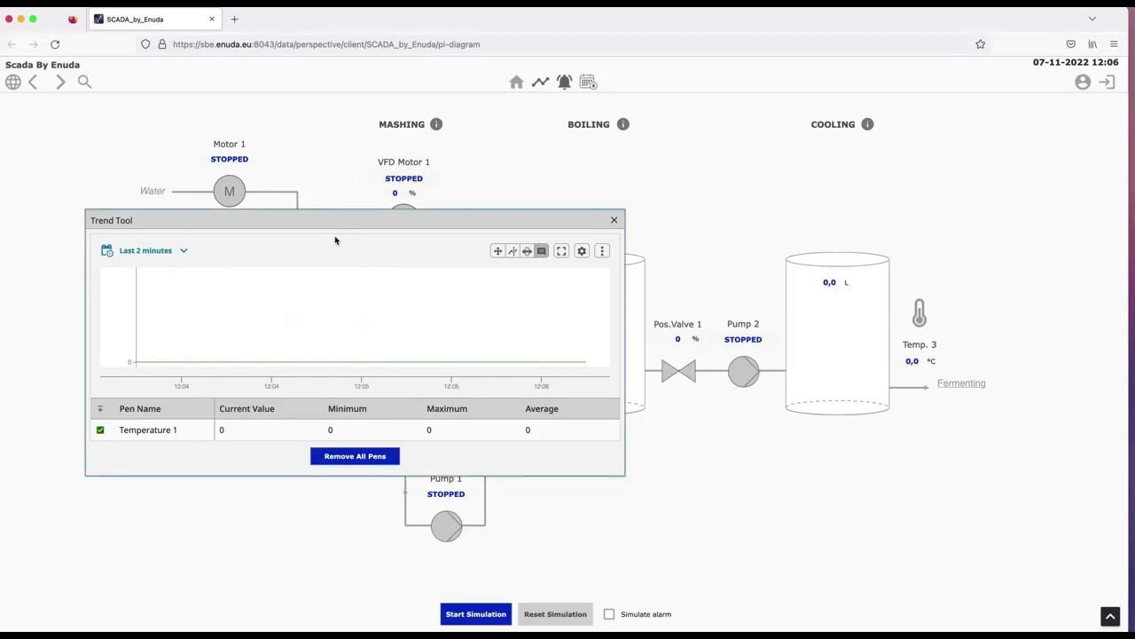
{"action": "left_click", "coordinate": [476, 613]}
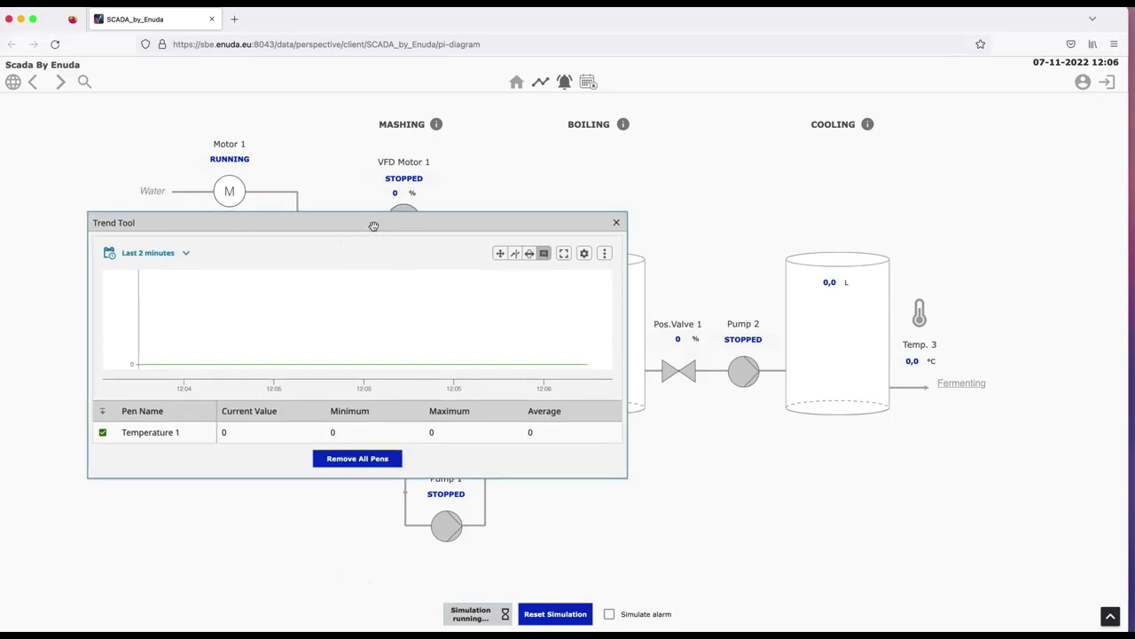
Step: Move the trend window further left, remove all plotted pens, and close the Trend Tool
{"action": "left_click", "coordinate": [616, 222]}
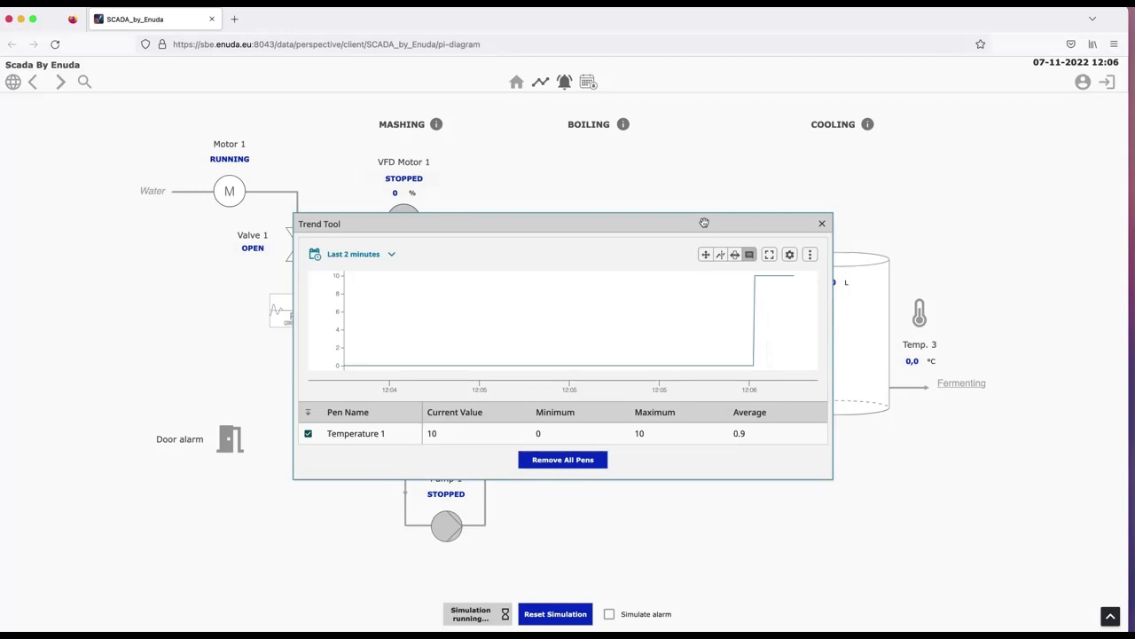
{"action": "left_click_drag", "start_coordinate": [563, 223], "coordinate": [332, 250]}
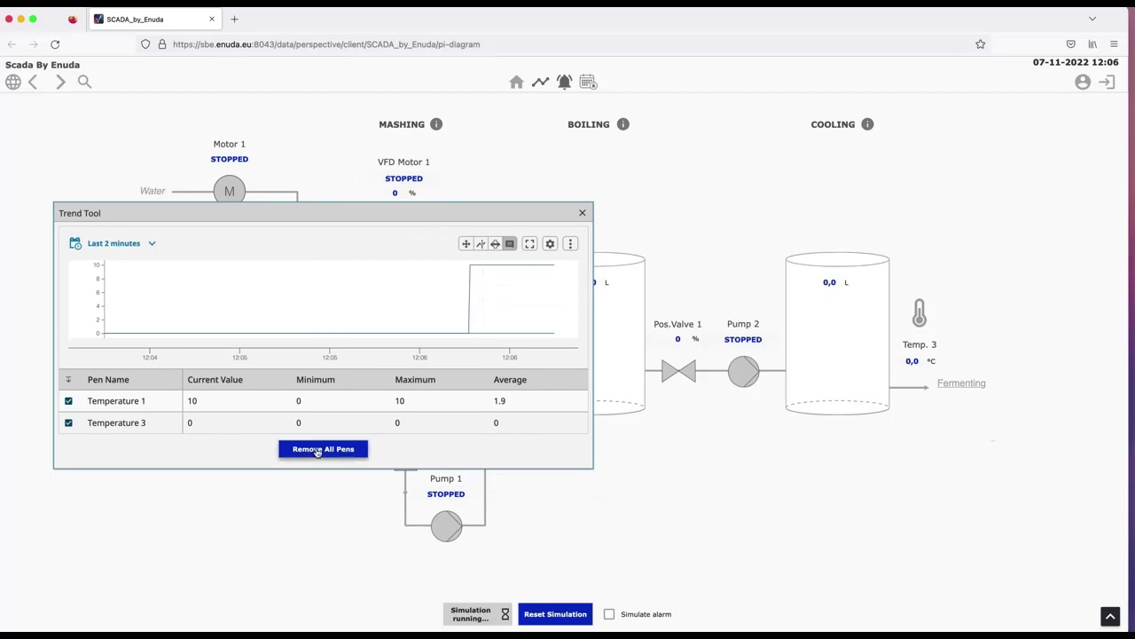
{"action": "left_click", "coordinate": [323, 448]}
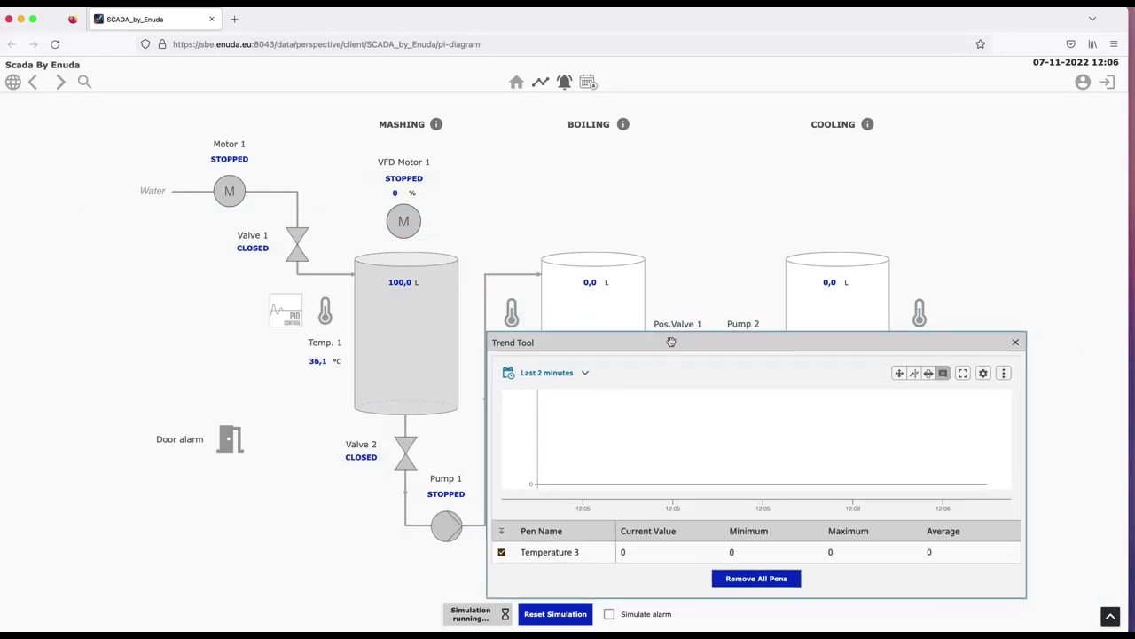
{"action": "mouse_move", "coordinate": [570, 435]}
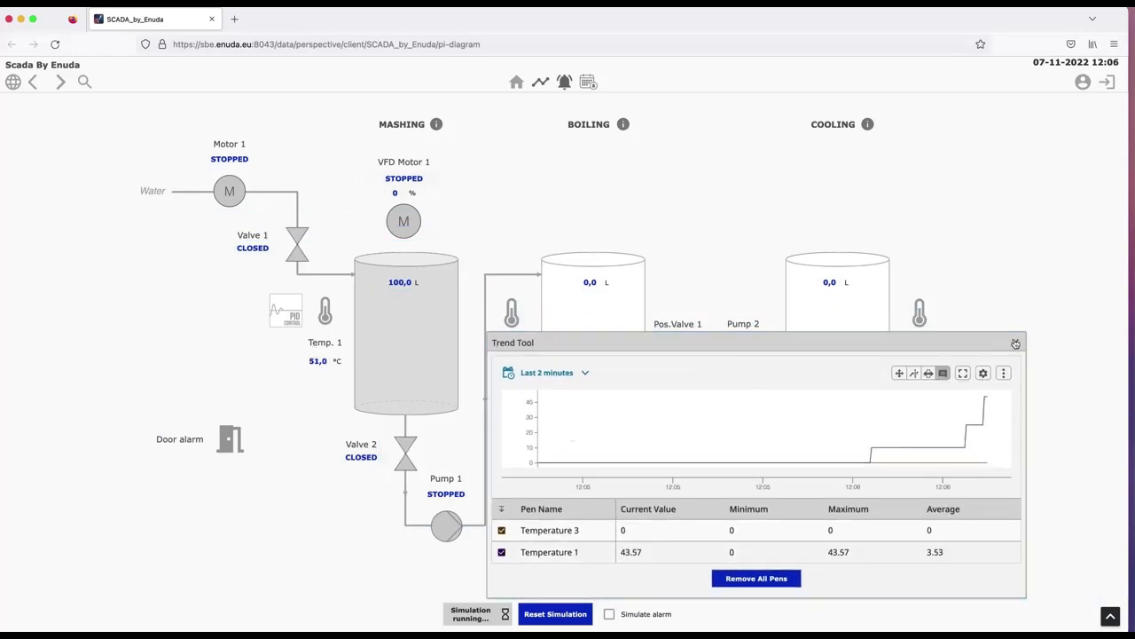
{"action": "left_click", "coordinate": [1016, 343]}
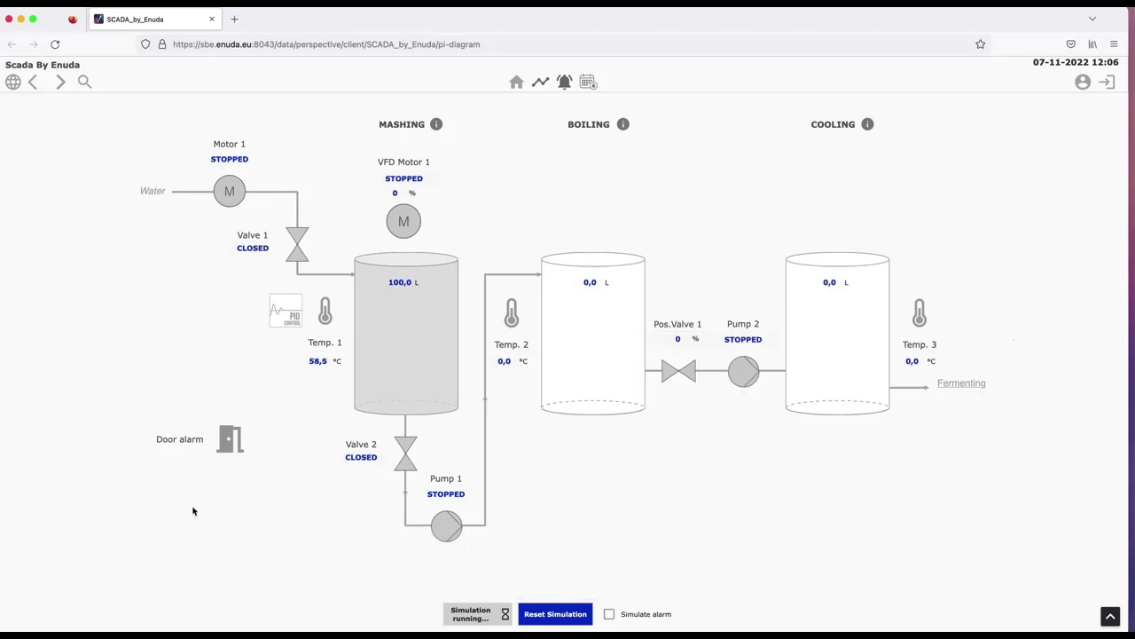
{"action": "left_click", "coordinate": [404, 221]}
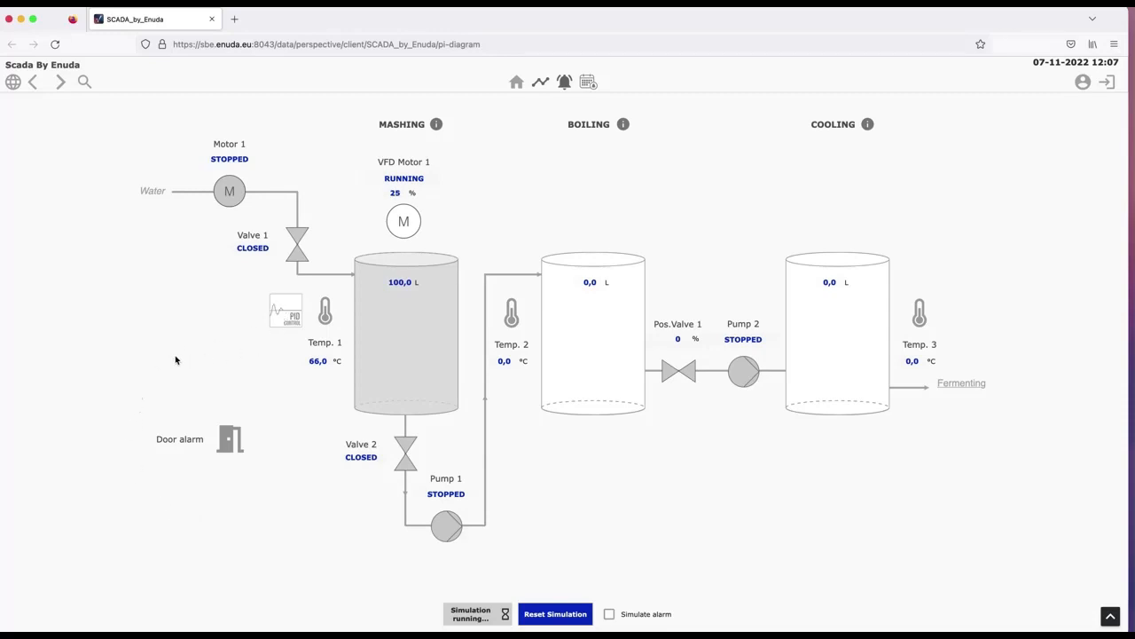
Step: Open the PID 1 faceplate, run the ON/OFF Control demo, and close its trend
{"action": "left_click", "coordinate": [285, 309]}
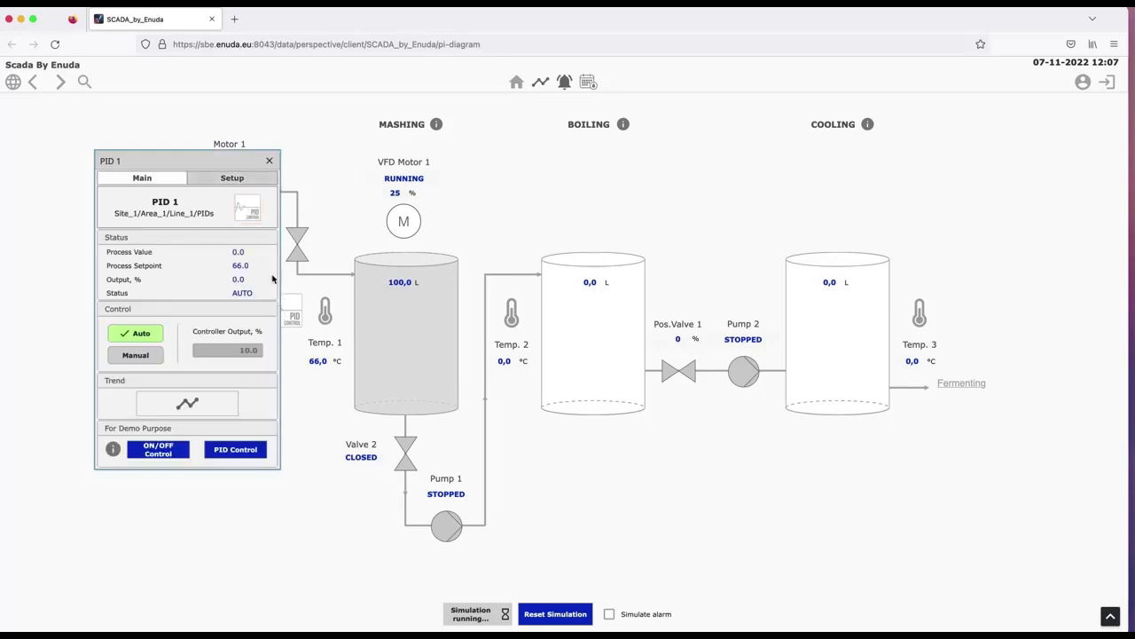
{"action": "mouse_move", "coordinate": [76, 454]}
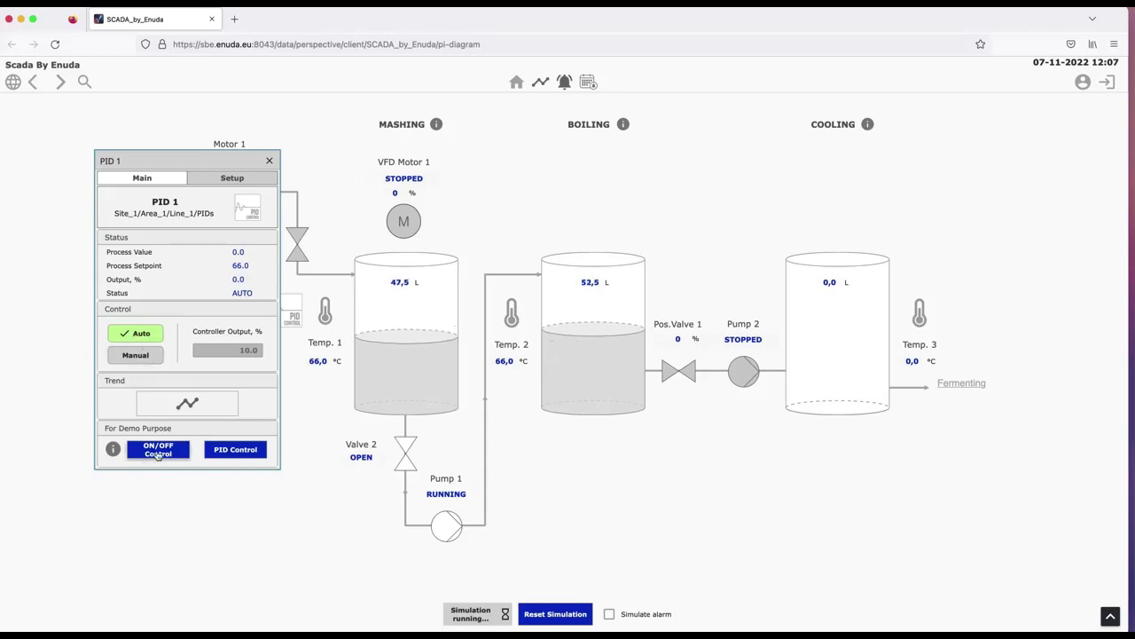
{"action": "left_click", "coordinate": [187, 404]}
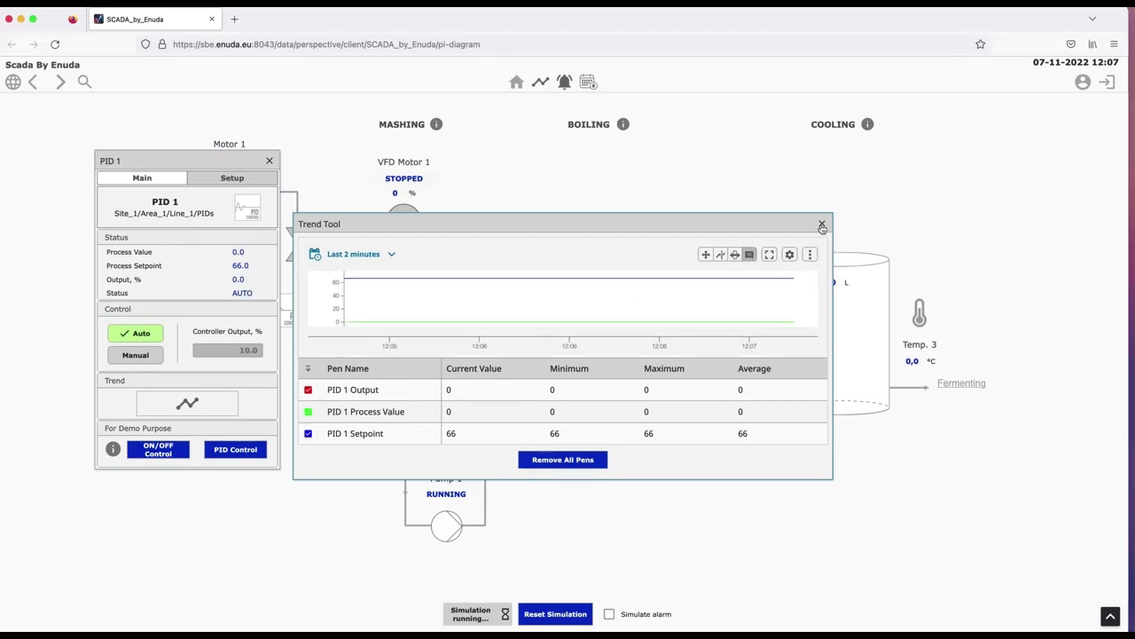
{"action": "left_click", "coordinate": [821, 224]}
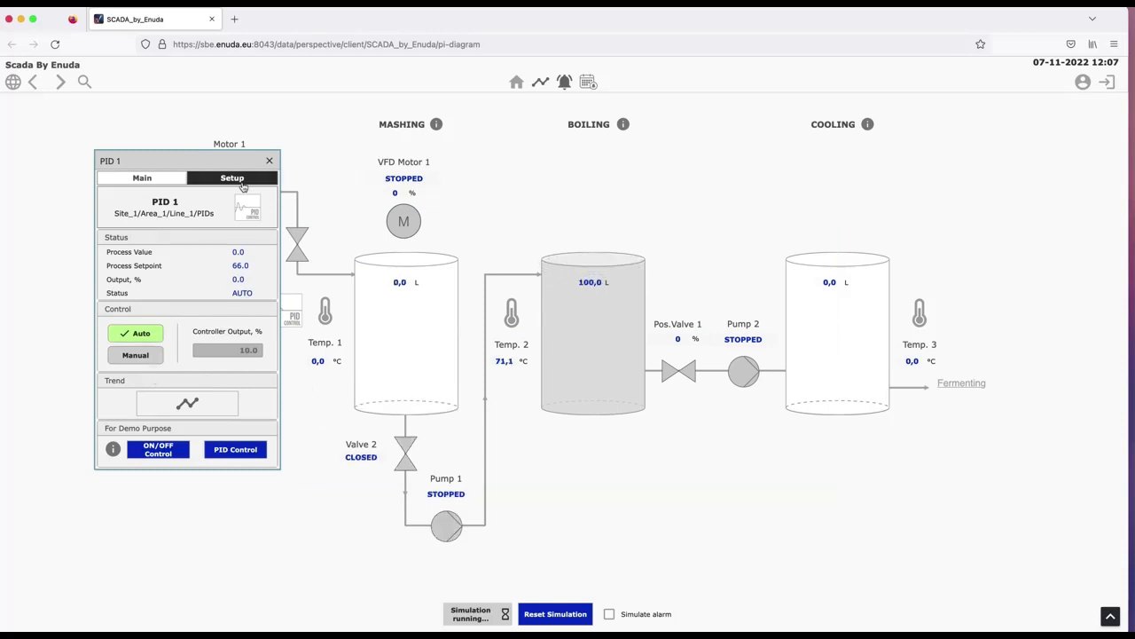
Step: Check the PID 1 Setup and Main tabs, read the demo info popup, and close the faceplate
{"action": "left_click", "coordinate": [141, 178]}
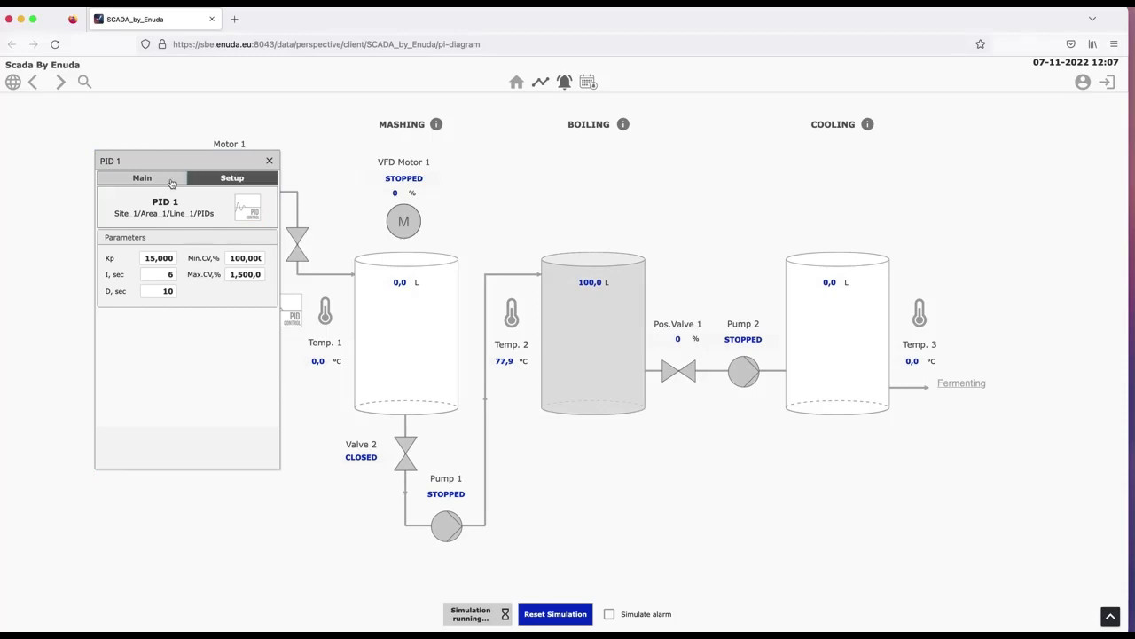
{"action": "left_click", "coordinate": [142, 177]}
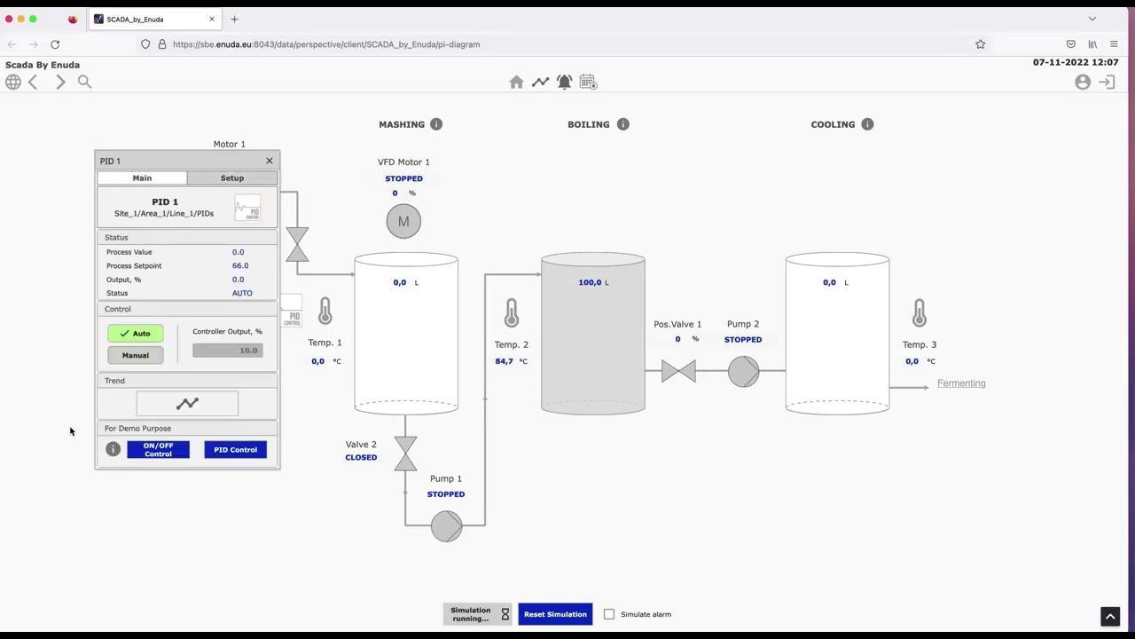
{"action": "left_click", "coordinate": [113, 448]}
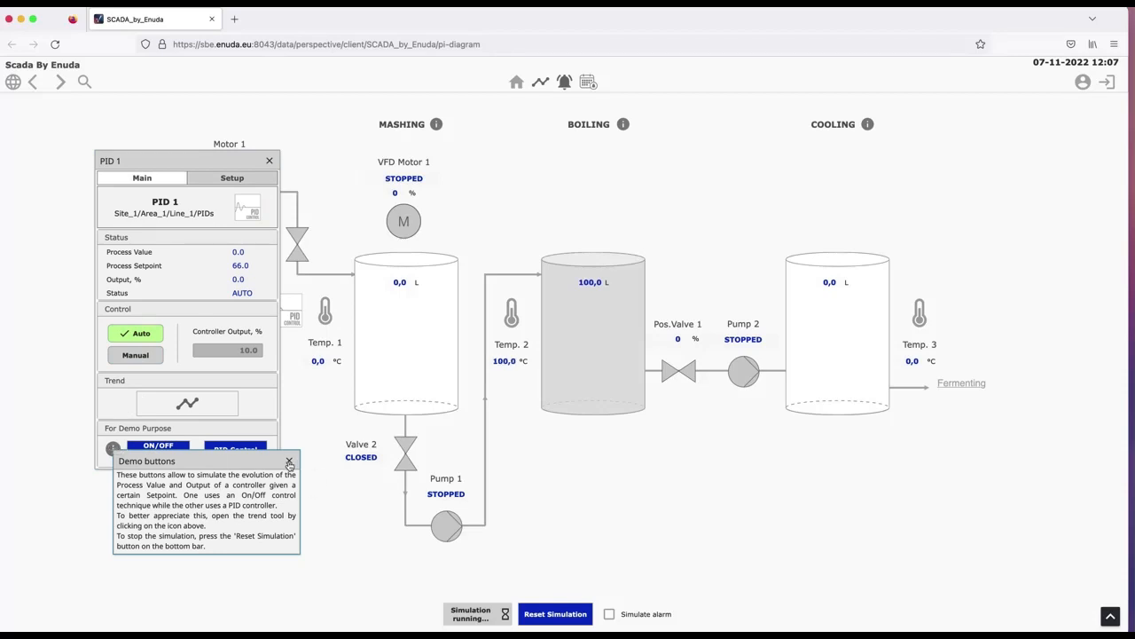
{"action": "left_click", "coordinate": [288, 460]}
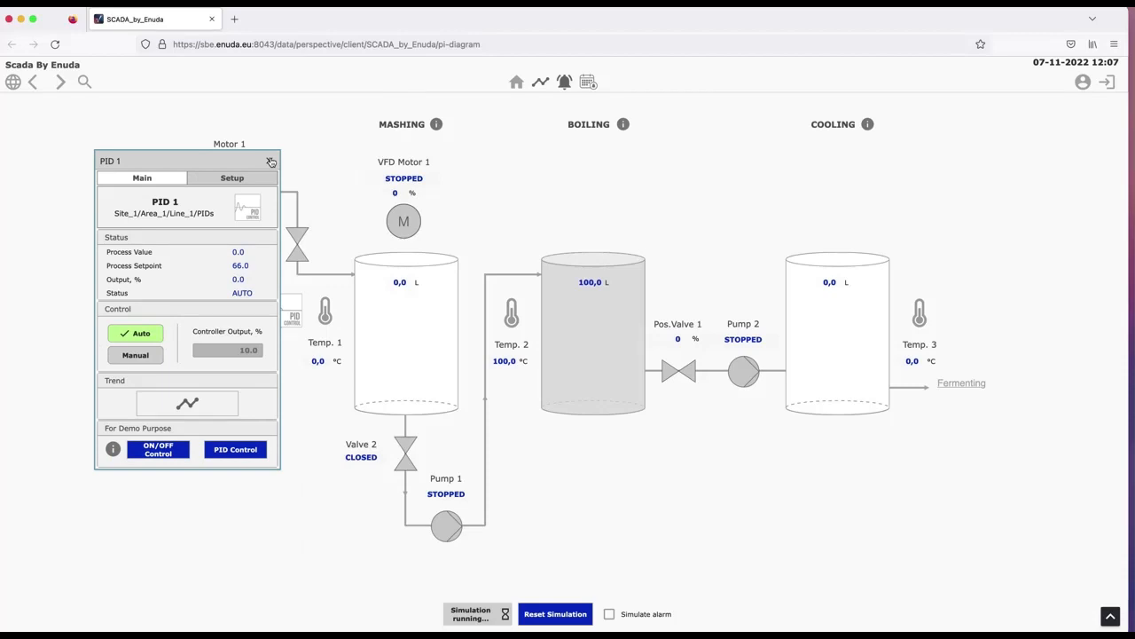
{"action": "left_click", "coordinate": [272, 160]}
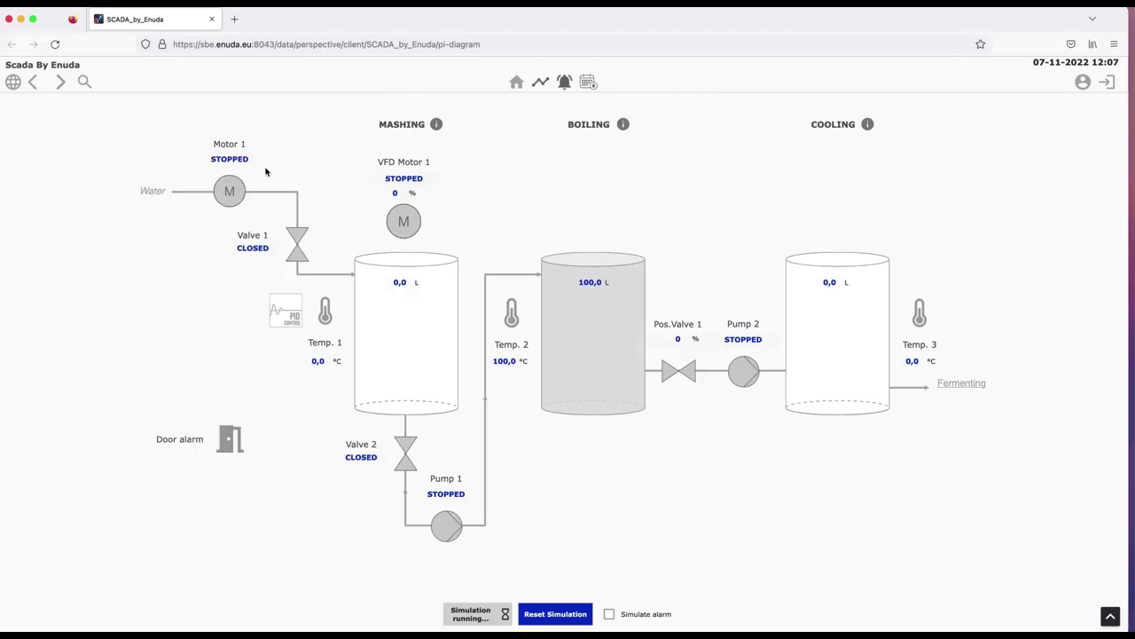
{"action": "mouse_move", "coordinate": [130, 339]}
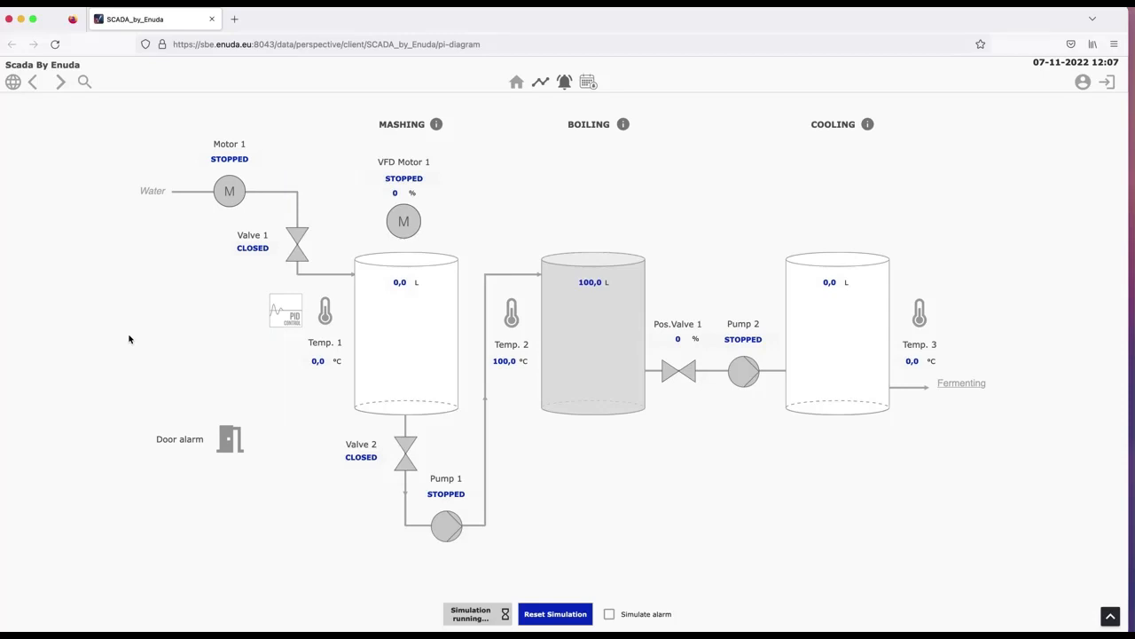
{"action": "mouse_move", "coordinate": [794, 570]}
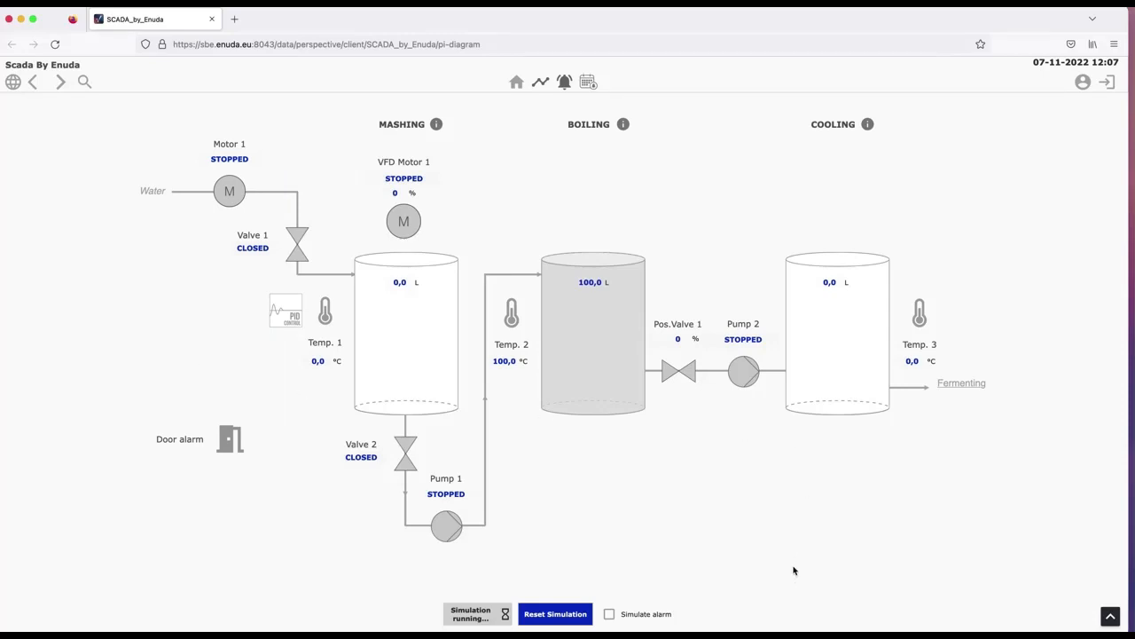